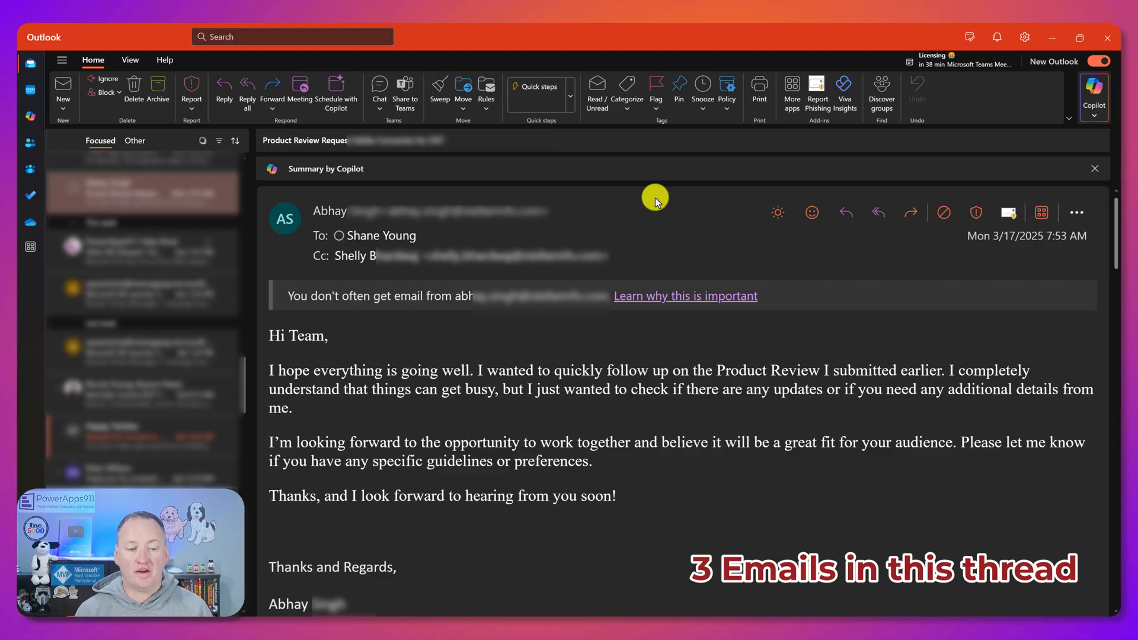
{"action": "mouse_move", "coordinate": [338, 168]}
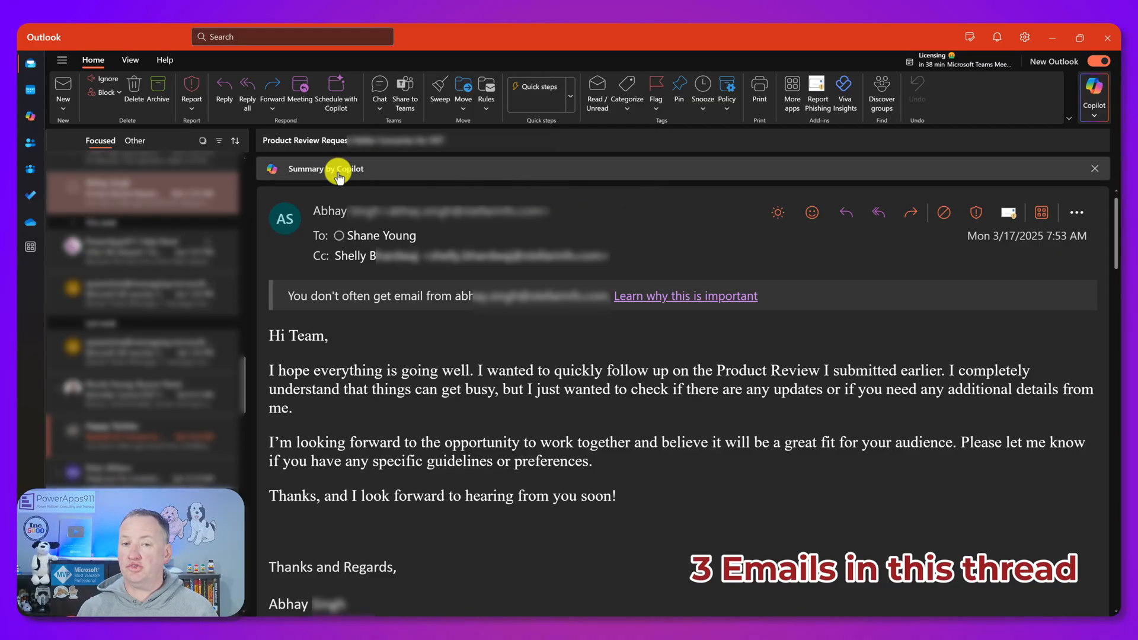
Step: Expand the 'Summary by Copilot' bar to show the three-email Product Review thread summary
{"action": "left_click", "coordinate": [327, 168]}
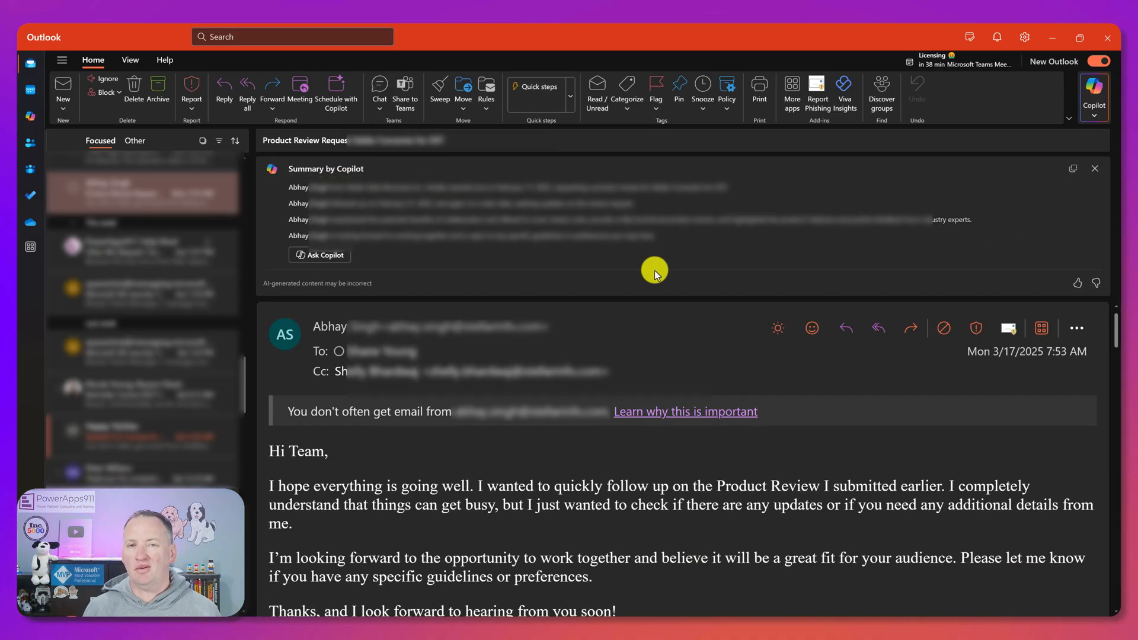
{"action": "mouse_move", "coordinate": [622, 269]}
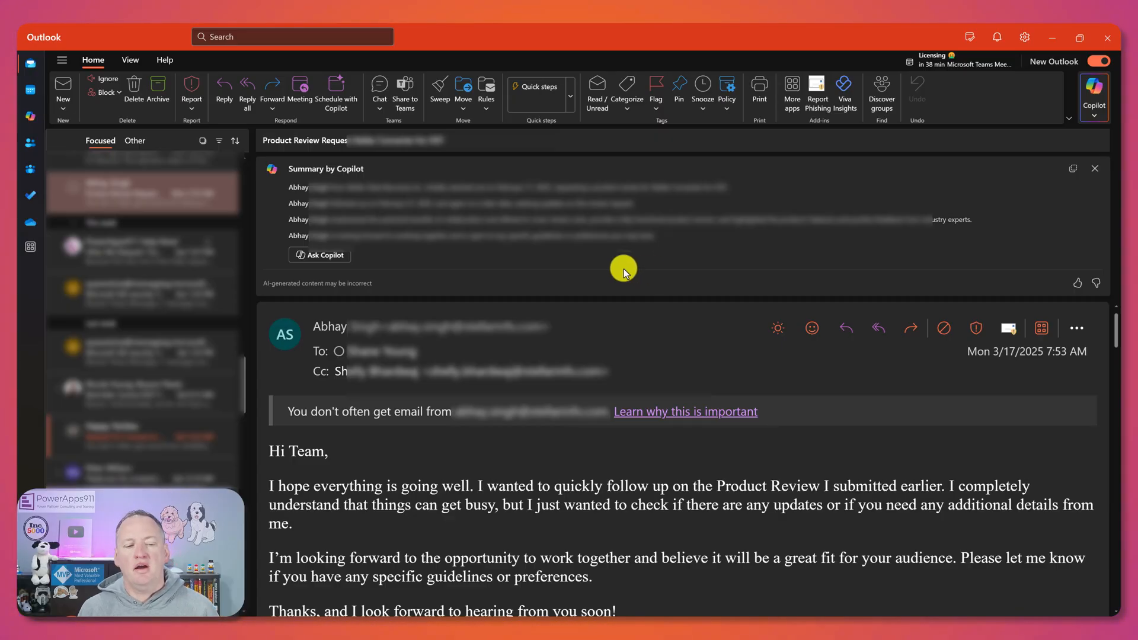
{"action": "mouse_move", "coordinate": [564, 263]}
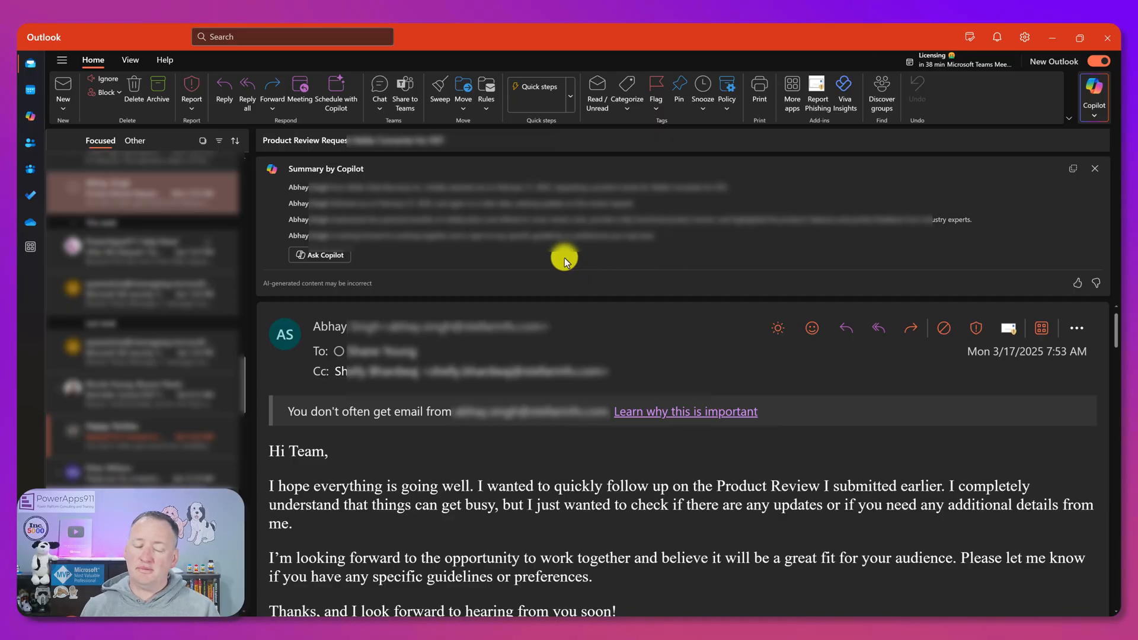
{"action": "mouse_move", "coordinate": [360, 260]}
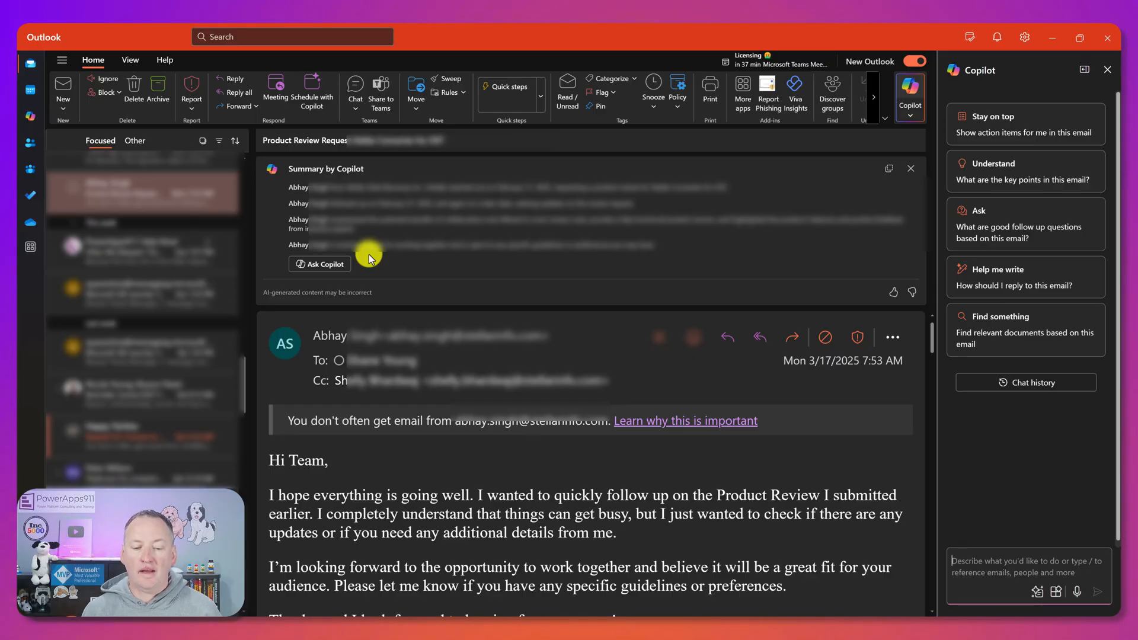
Step: Ask Copilot 'What do you know about the company who sent me this email?' and send it
{"action": "type", "text": "What do you know about the company who sent me this email?"}
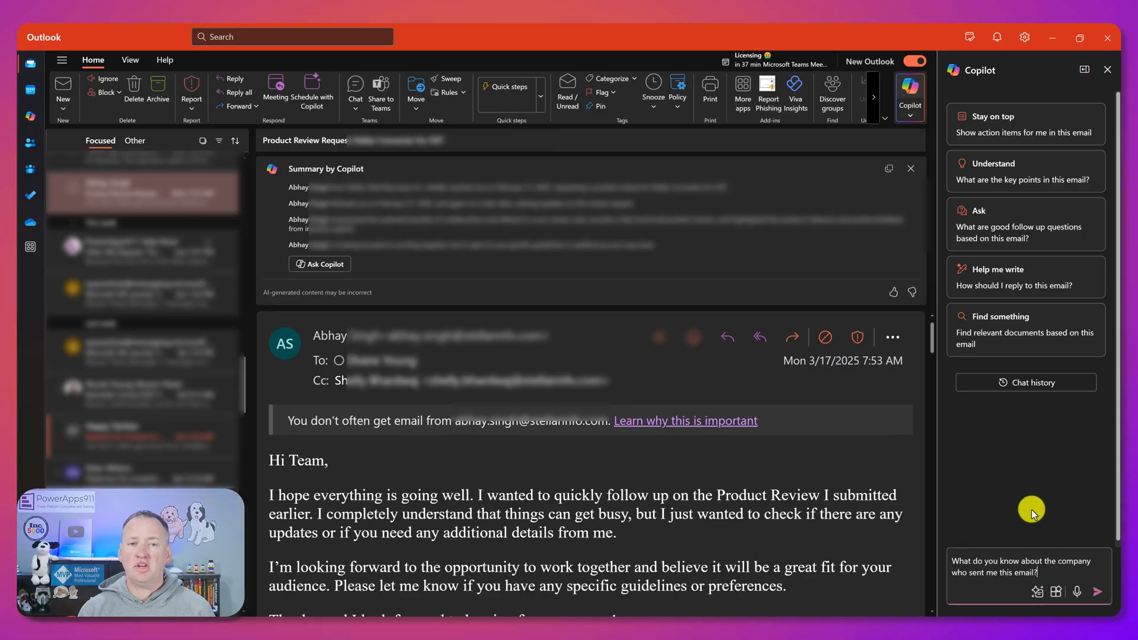
{"action": "left_click", "coordinate": [1097, 590]}
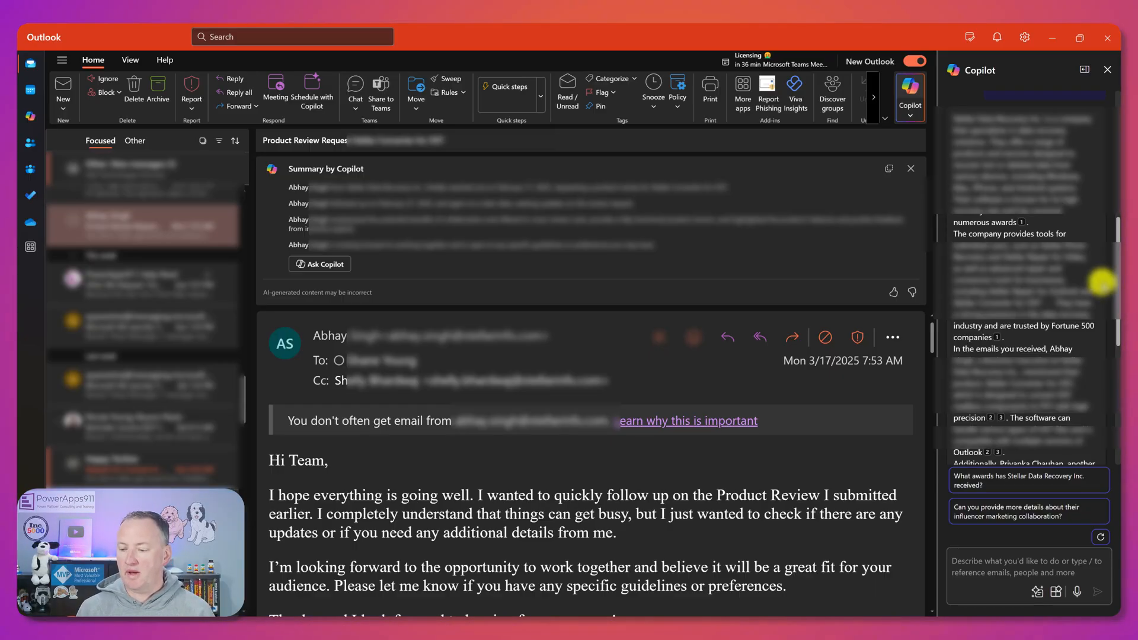
Step: Scroll to Copilot's References section and expand reference 1 to show its web source
{"action": "scroll", "scroll_direction": "down", "scroll_amount": 3}
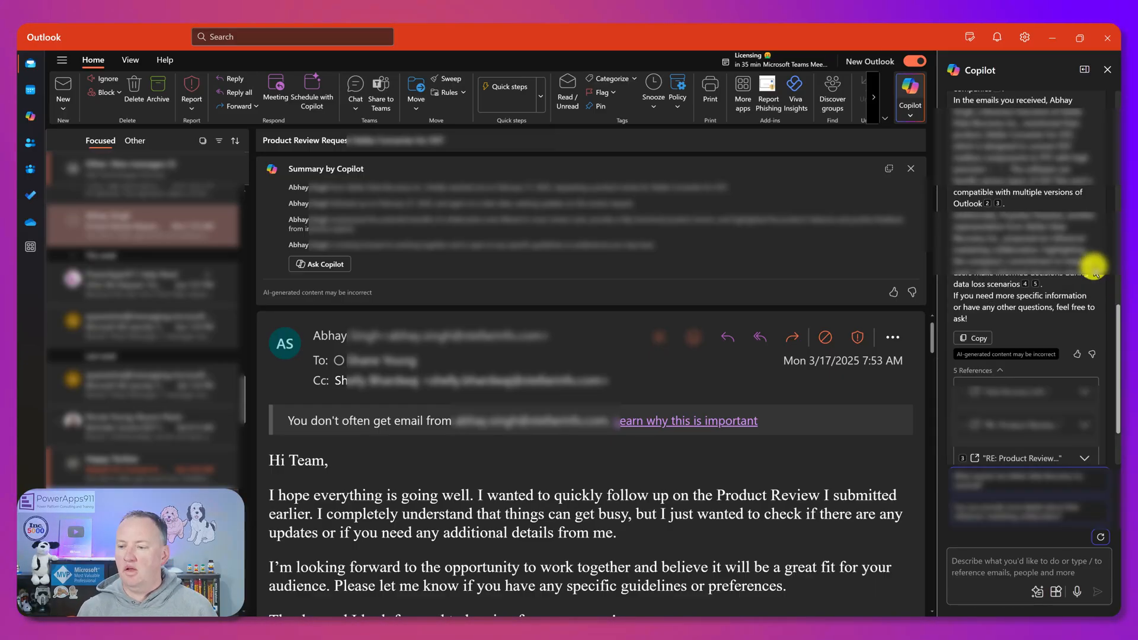
{"action": "mouse_move", "coordinate": [1095, 130]}
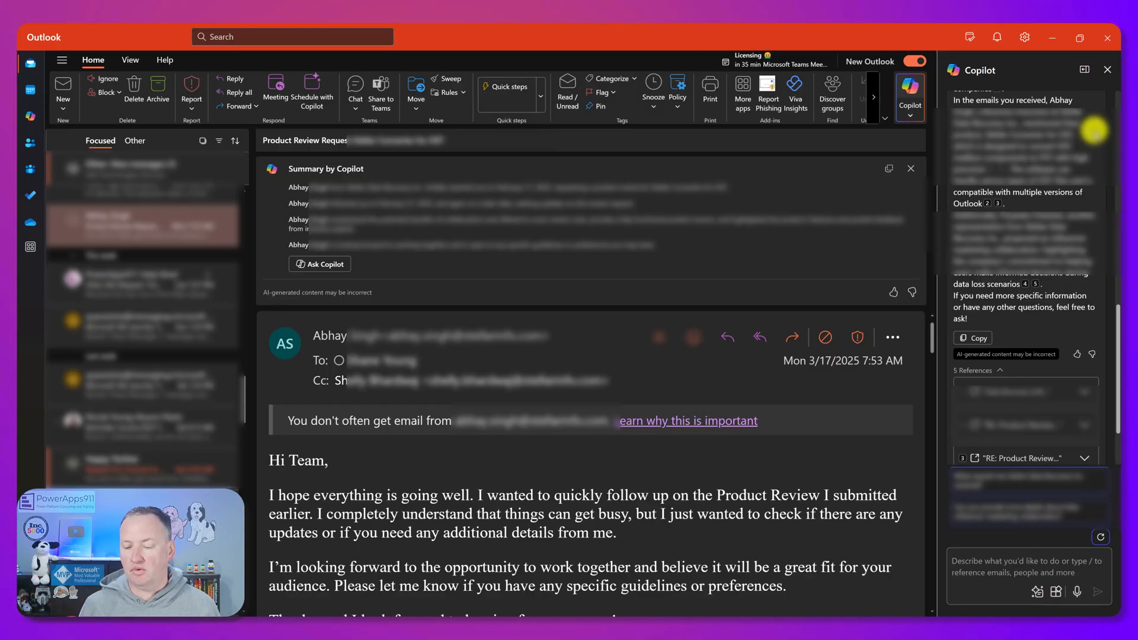
{"action": "scroll", "scroll_direction": "down", "scroll_amount": 3}
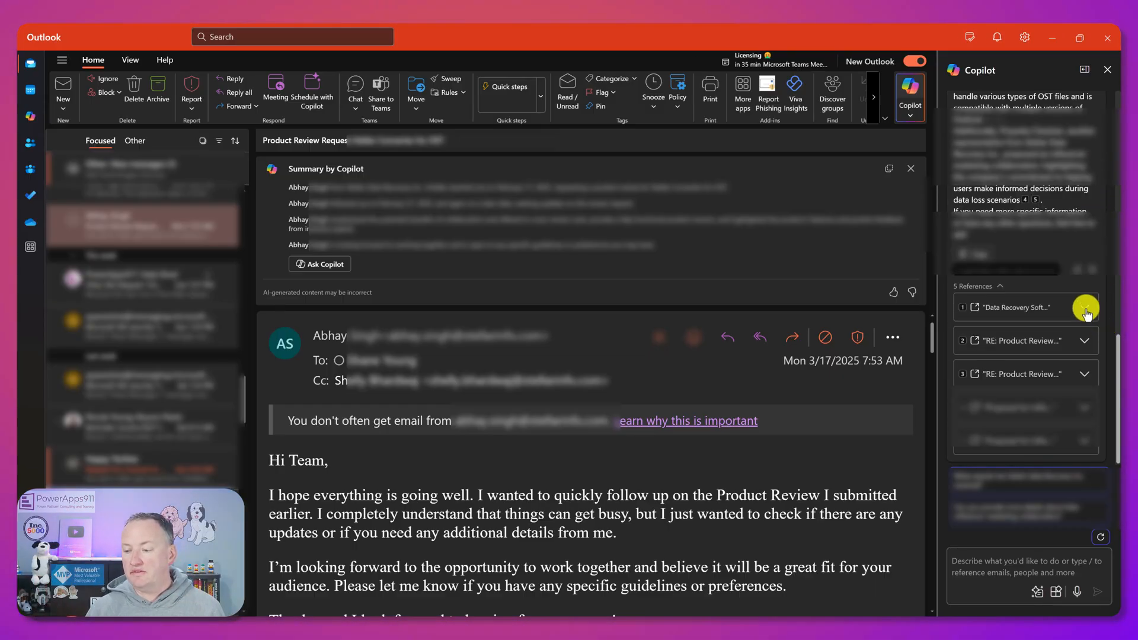
{"action": "left_click", "coordinate": [1086, 307]}
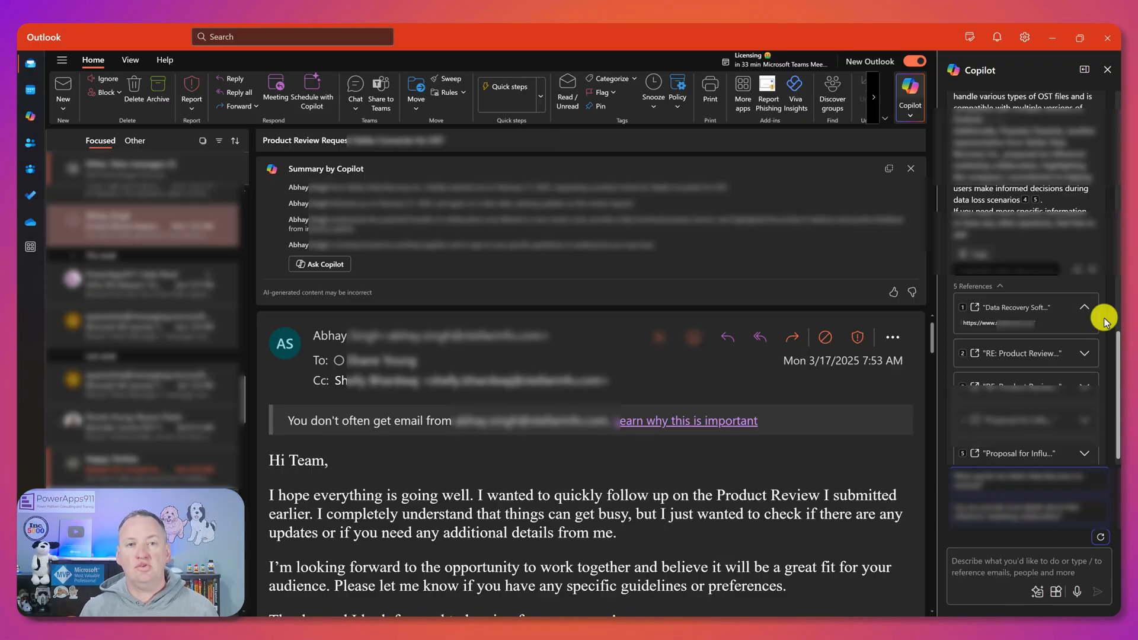
{"action": "mouse_move", "coordinate": [1073, 376]}
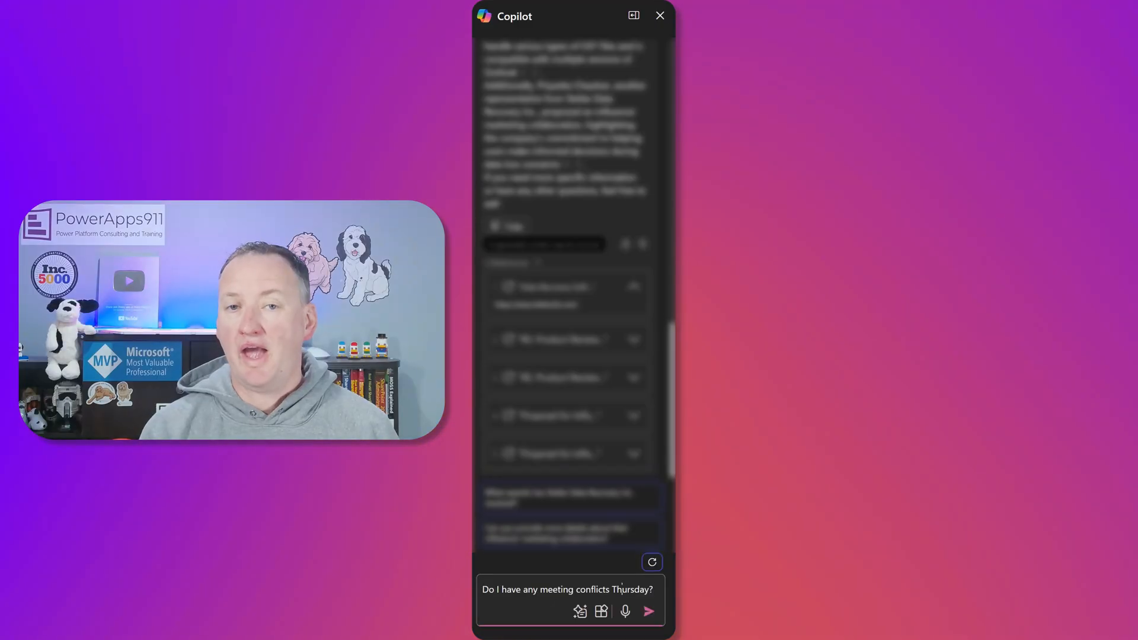
Step: Send 'Do I have any meeting conflicts Thursday?' to Copilot and review the six overlapping meetings listed
{"action": "left_click", "coordinate": [648, 600]}
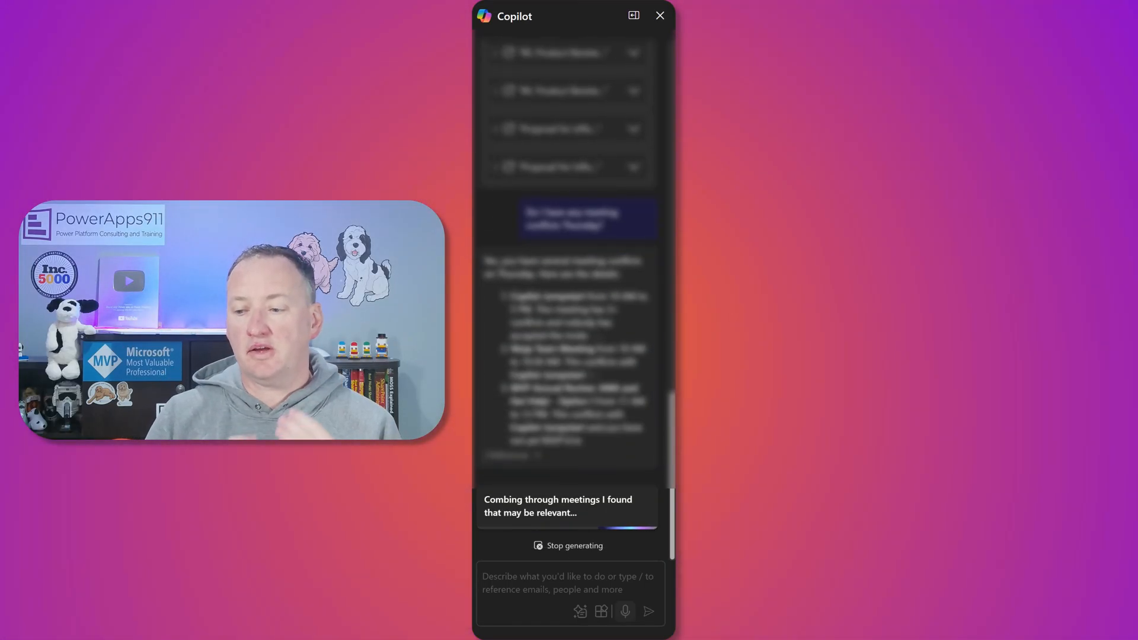
{"action": "scroll", "scroll_direction": "down", "scroll_amount": 3}
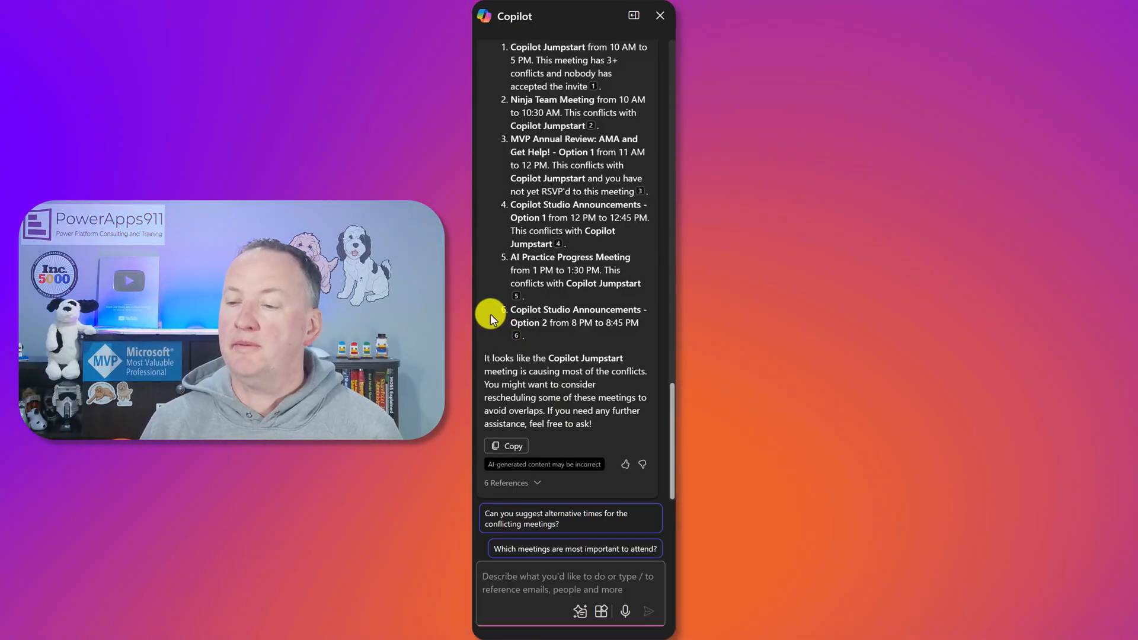
{"action": "scroll", "scroll_direction": "up", "scroll_amount": 3}
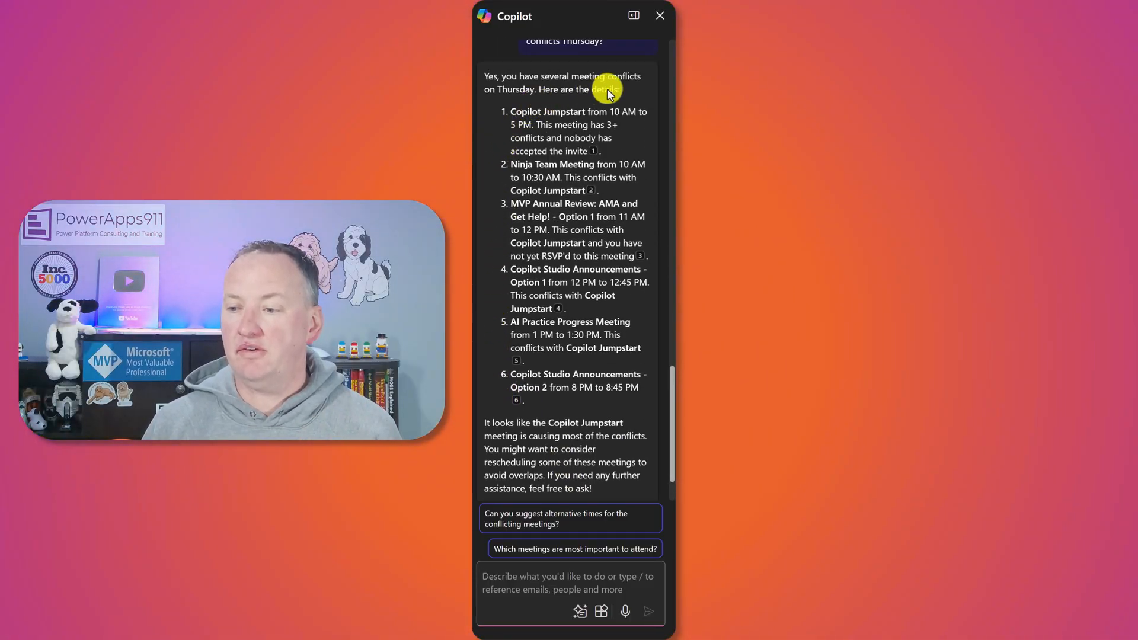
{"action": "mouse_move", "coordinate": [642, 156]}
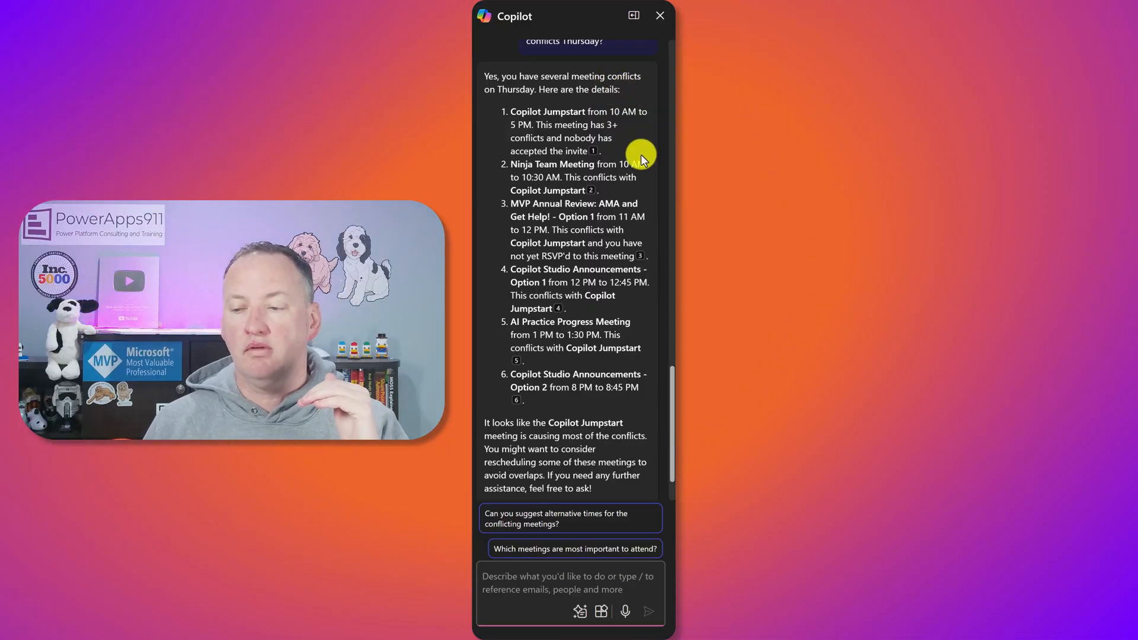
{"action": "mouse_move", "coordinate": [645, 203]}
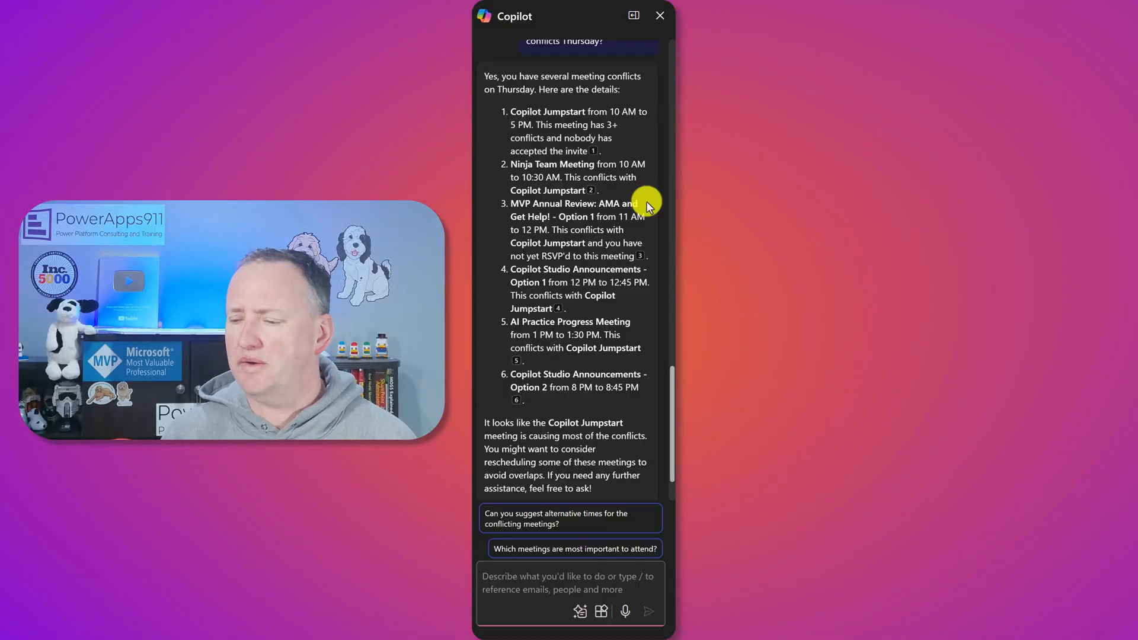
{"action": "mouse_move", "coordinate": [646, 198]}
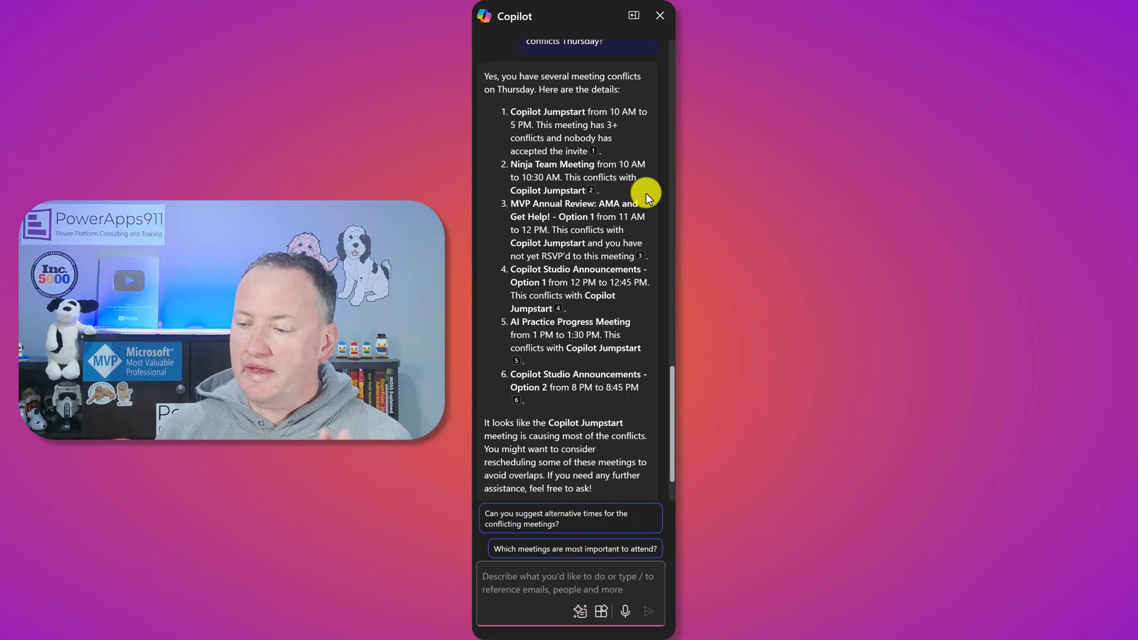
{"action": "scroll", "scroll_direction": "down", "scroll_amount": 3}
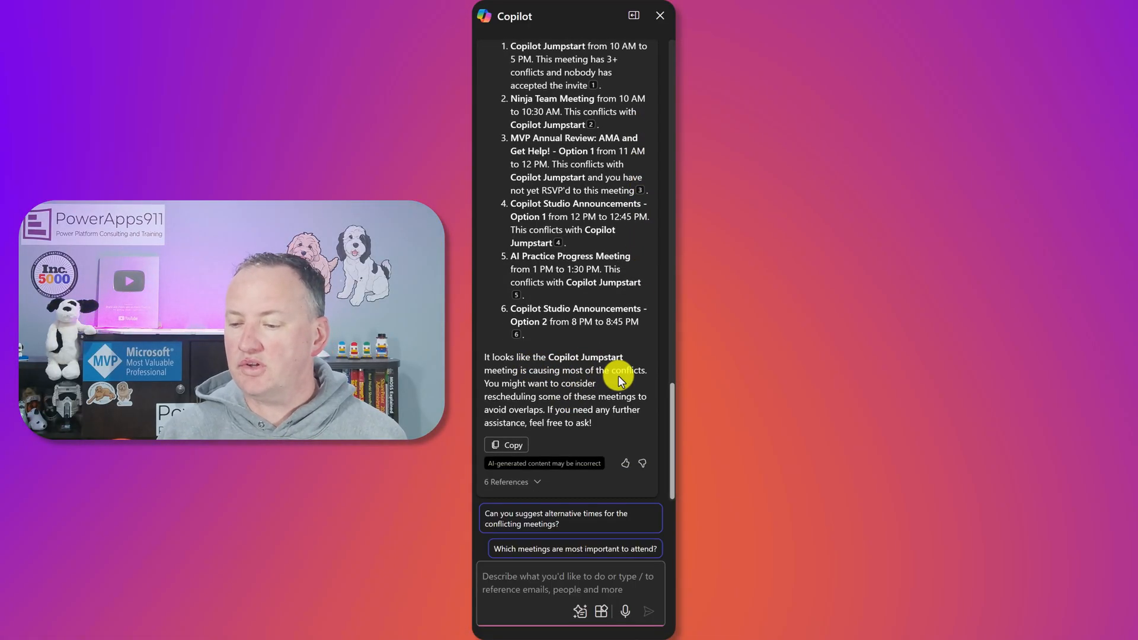
{"action": "mouse_move", "coordinate": [617, 427]}
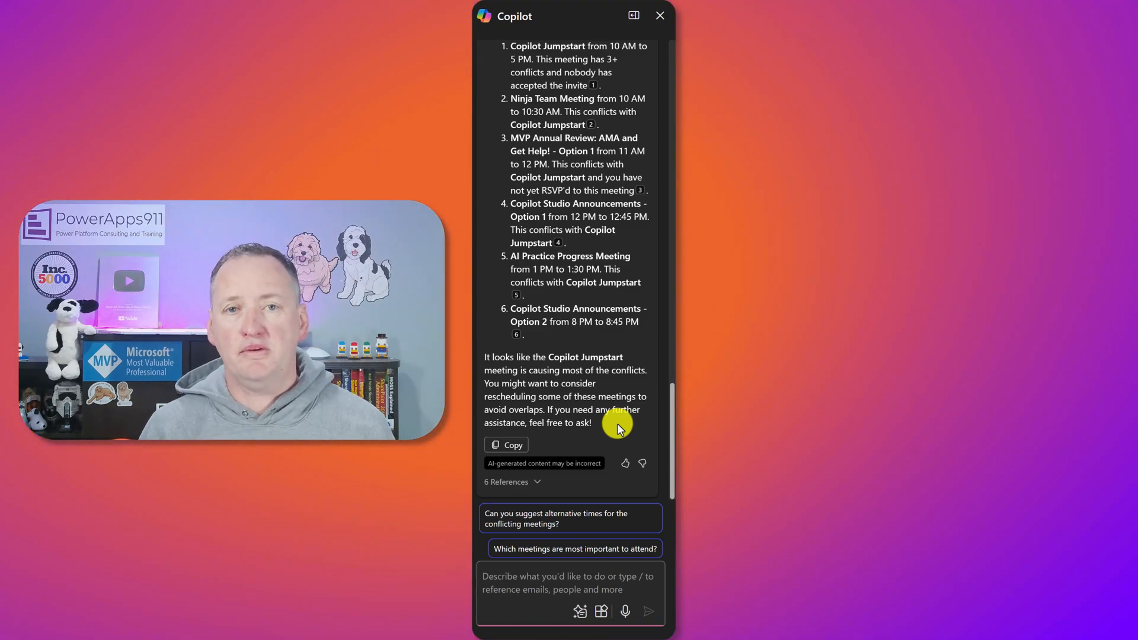
Step: Ask Copilot for a time to reschedule the Ninja Team meeting when everyone is free and open the event form
{"action": "type", "text": "Can you find a time for me to reschedule the Ninja Team meeting that all of are free."}
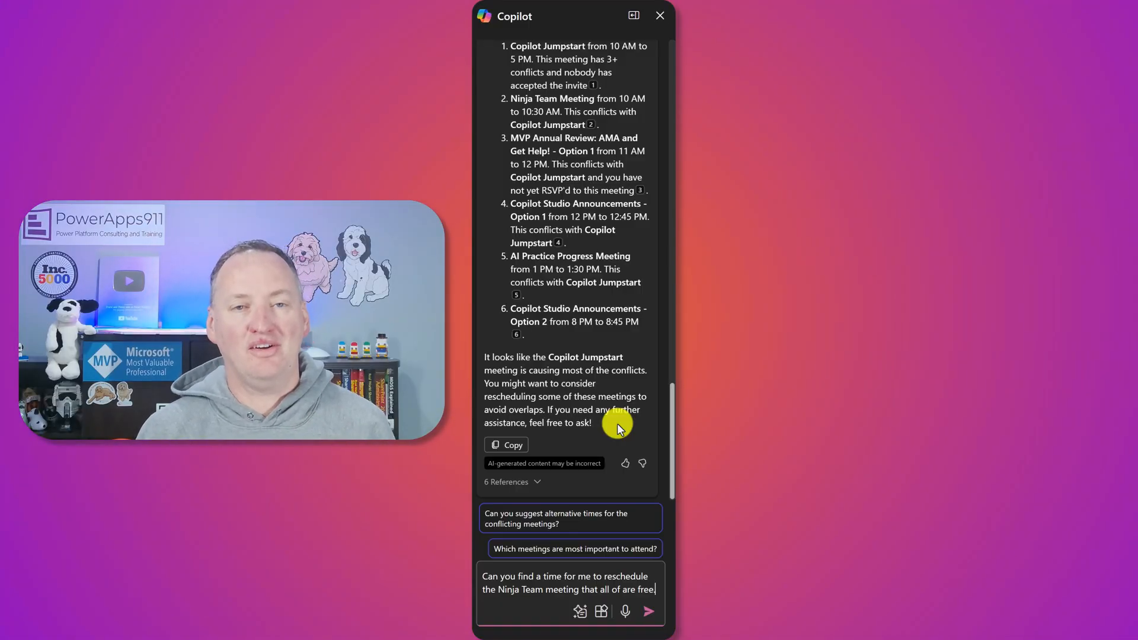
{"action": "left_click", "coordinate": [647, 611]}
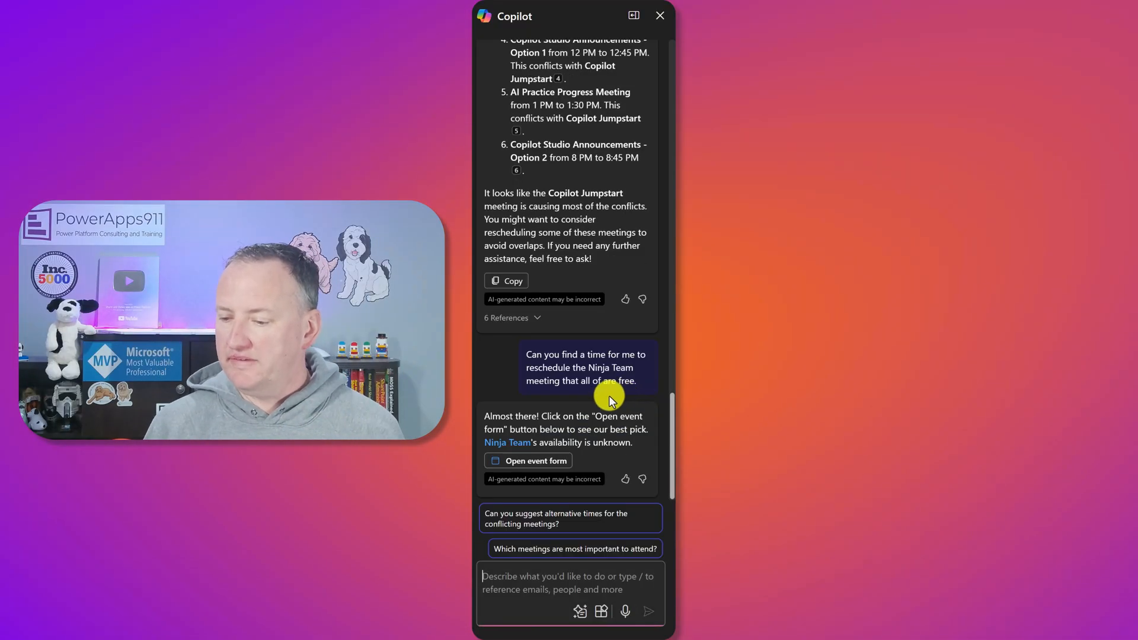
{"action": "mouse_move", "coordinate": [535, 460]}
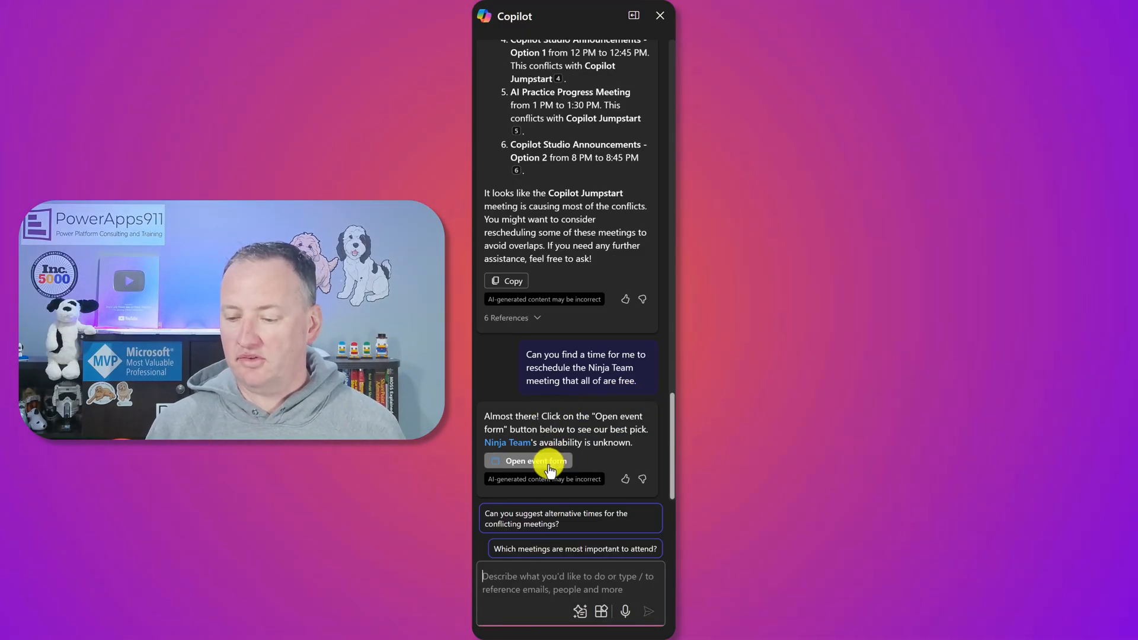
{"action": "left_click", "coordinate": [526, 461]}
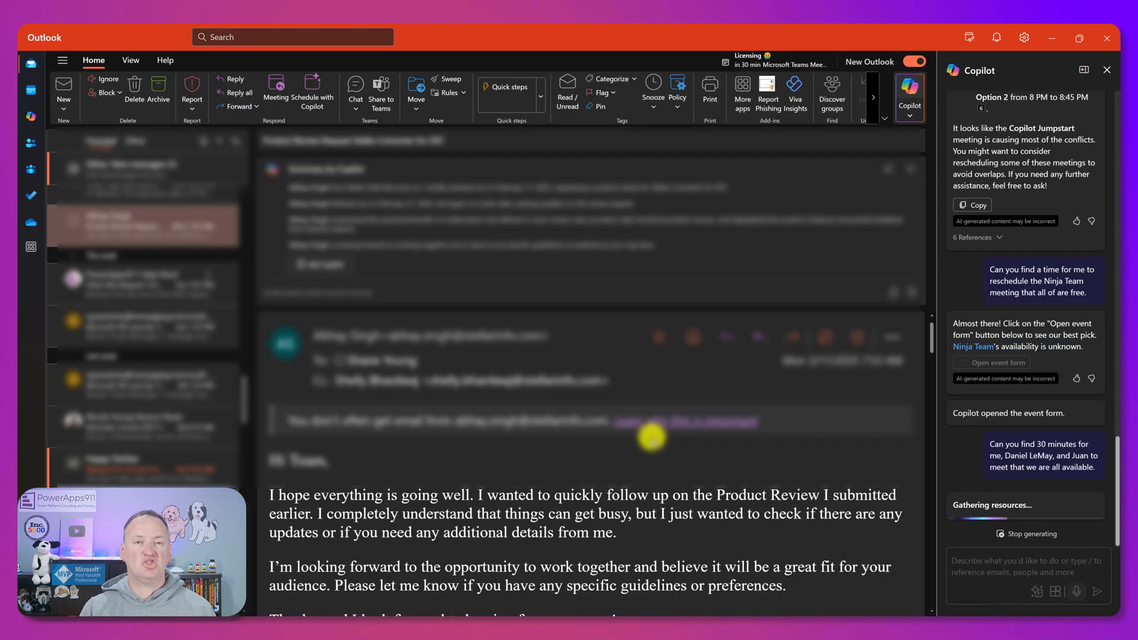
Step: Ask Copilot 'Sorry can you find us another time please?' and open the proposed Tuesday 3/25 10:00 AM meeting
{"action": "left_click", "coordinate": [996, 363]}
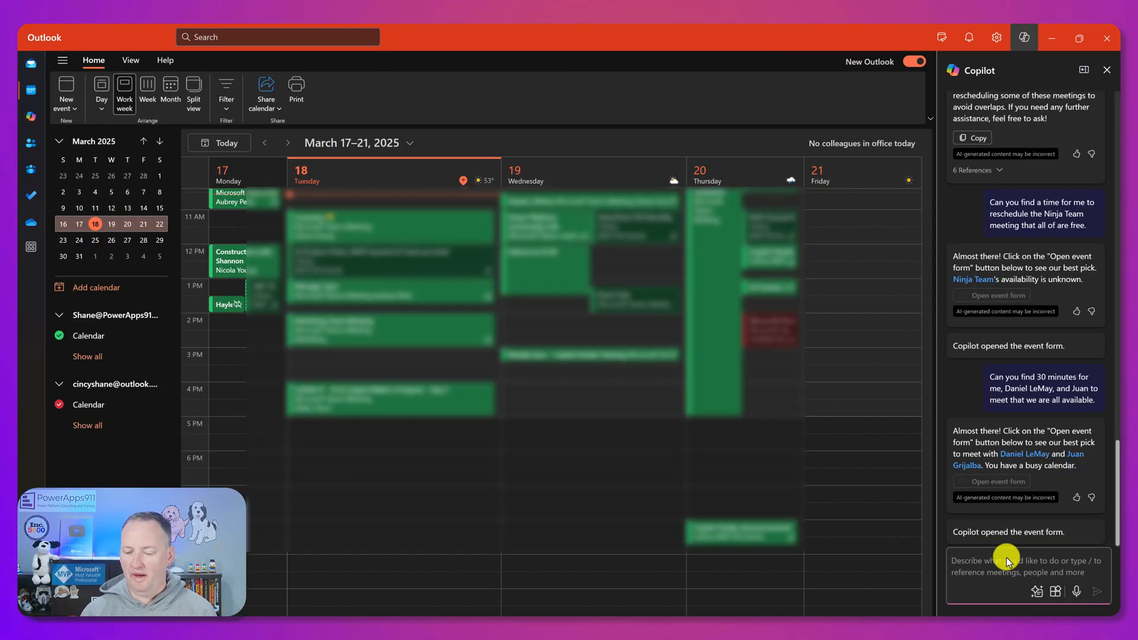
{"action": "type", "text": "Sorry can you find us another time please?"}
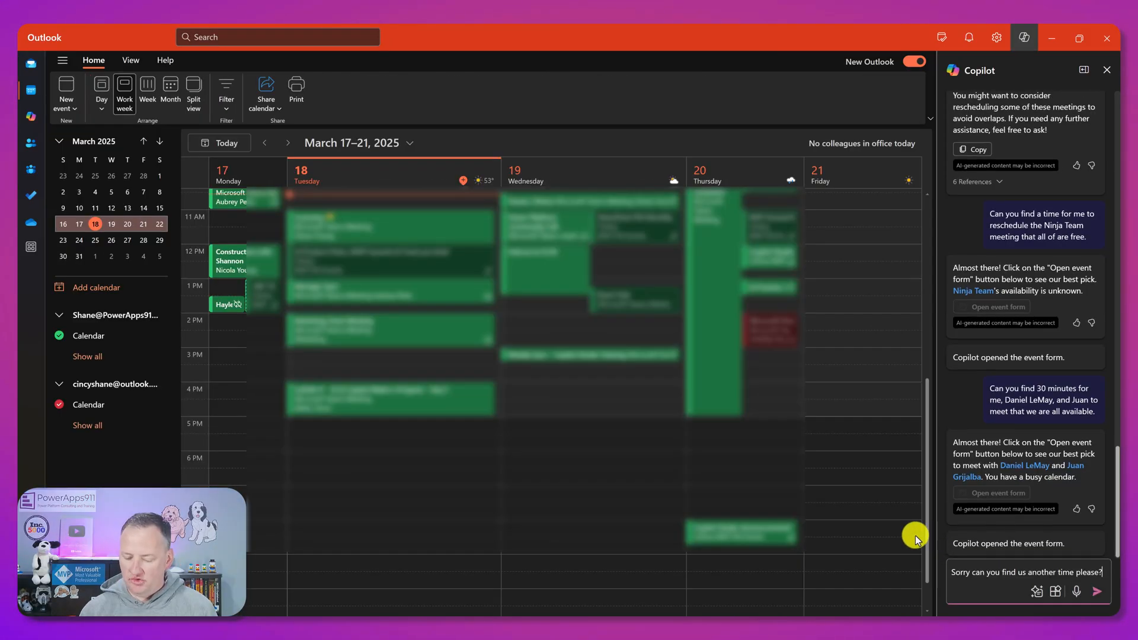
{"action": "left_click", "coordinate": [1098, 590]}
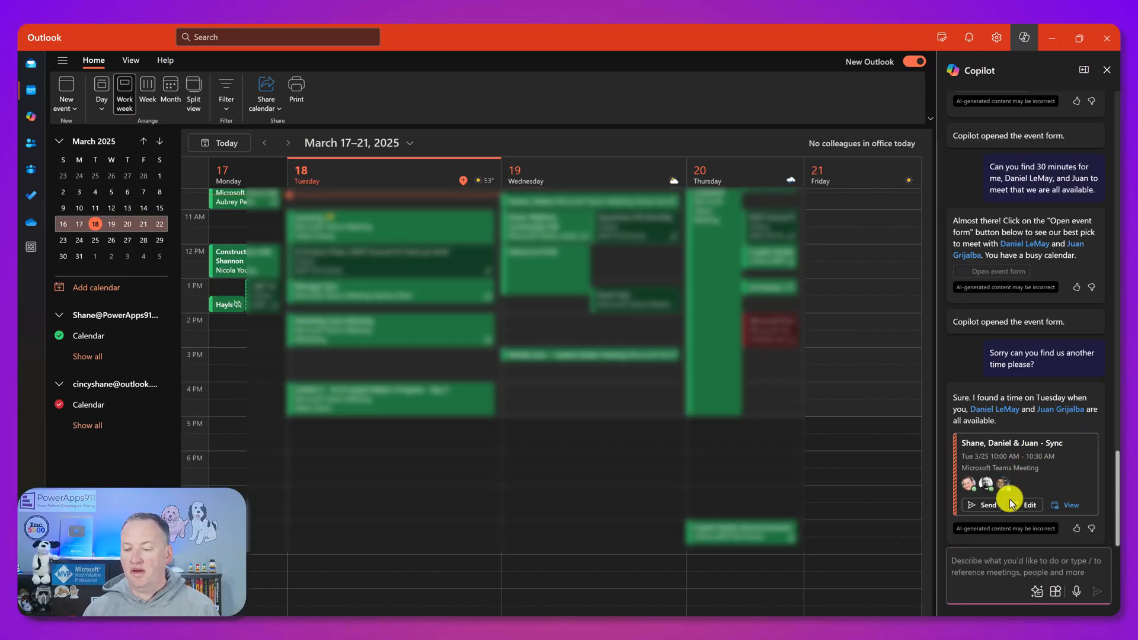
{"action": "mouse_move", "coordinate": [1087, 442]}
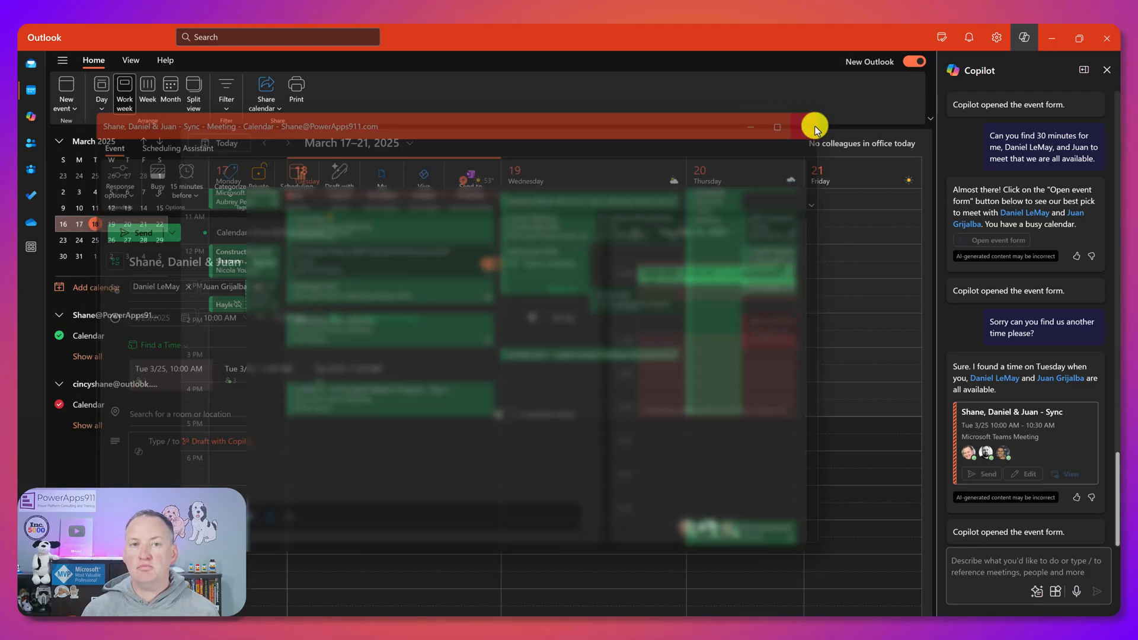
{"action": "left_click", "coordinate": [815, 127]}
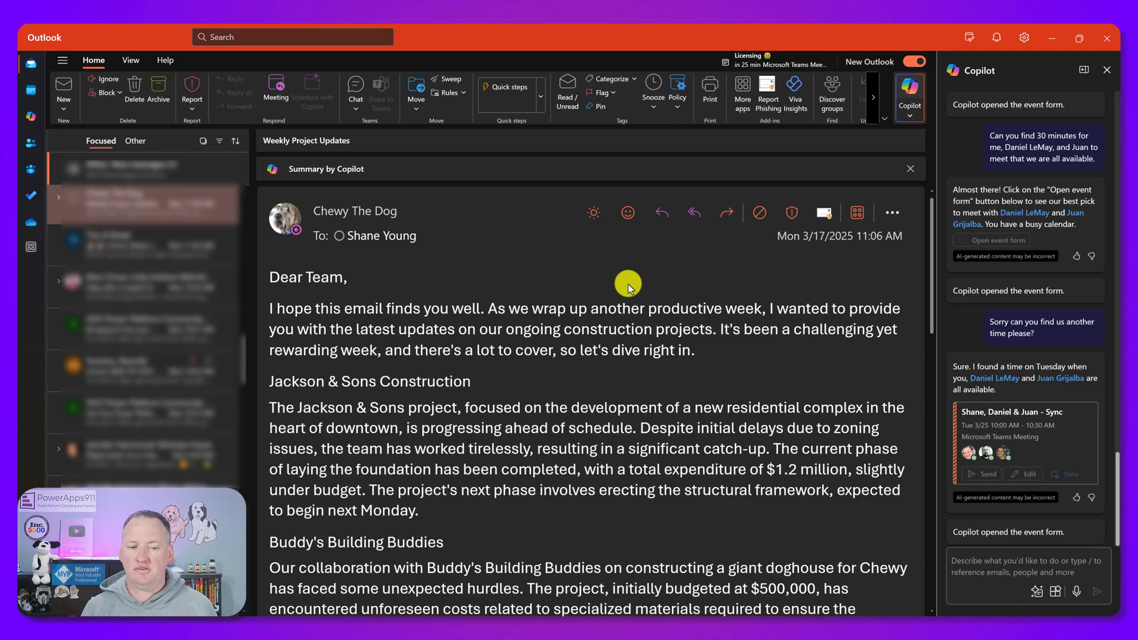
{"action": "mouse_move", "coordinate": [662, 212]}
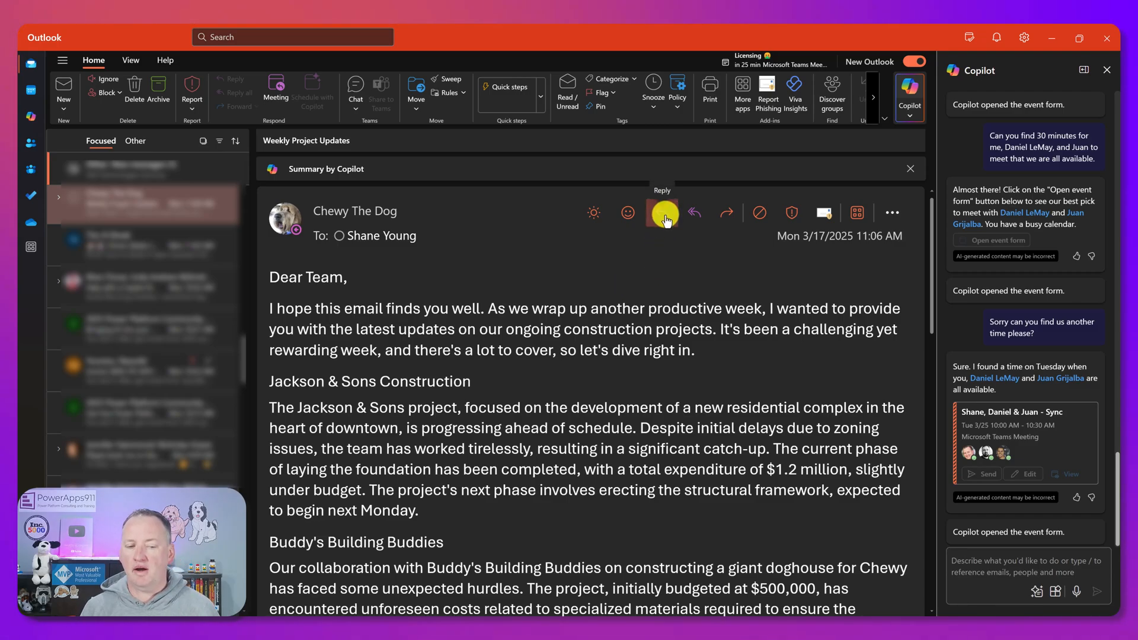
{"action": "left_click", "coordinate": [661, 212]}
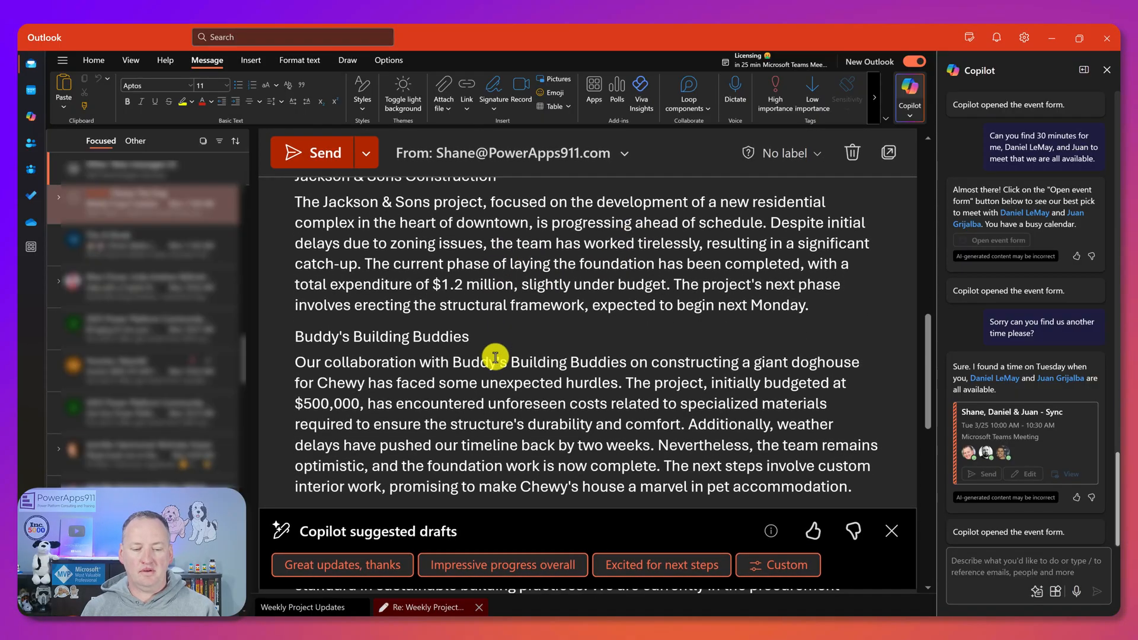
{"action": "scroll", "scroll_direction": "down", "scroll_amount": 3}
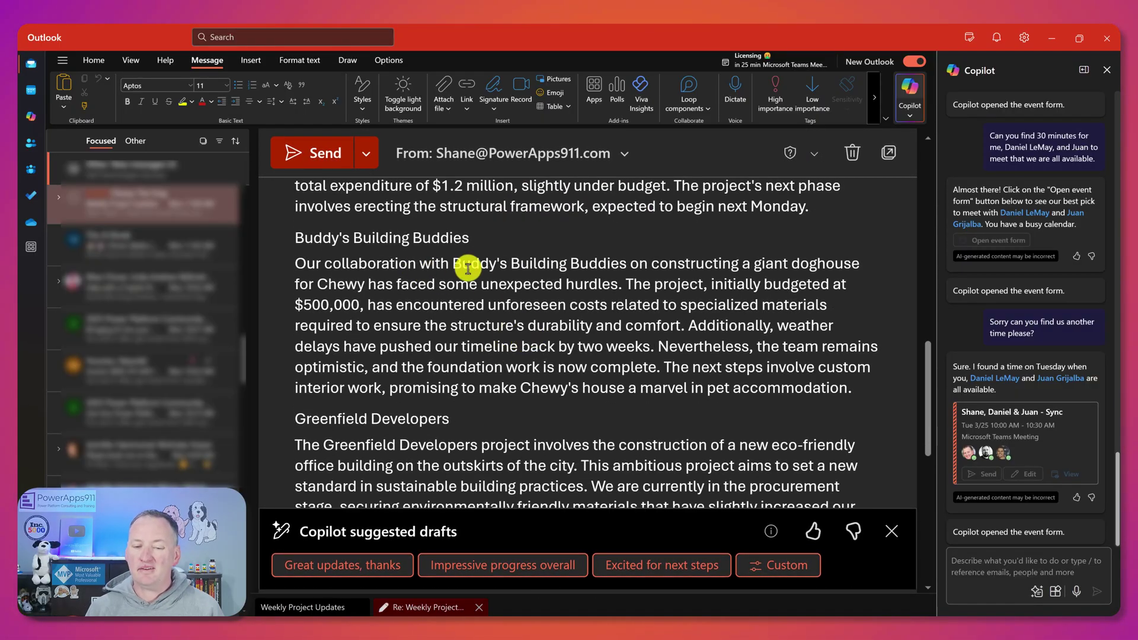
{"action": "mouse_move", "coordinate": [656, 278]}
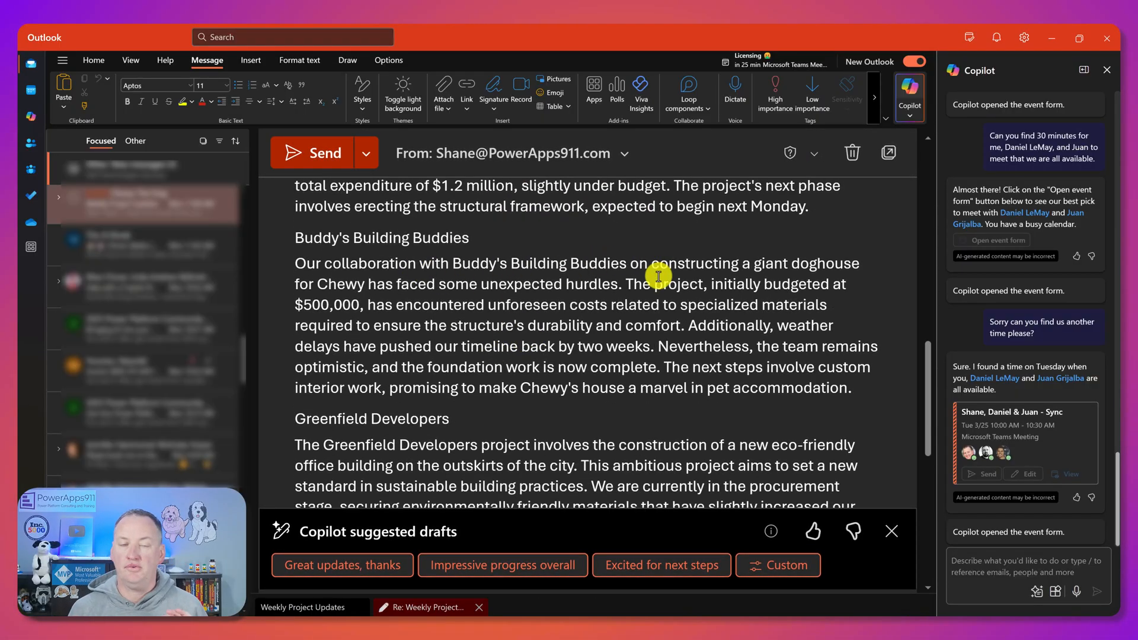
{"action": "mouse_move", "coordinate": [523, 263]}
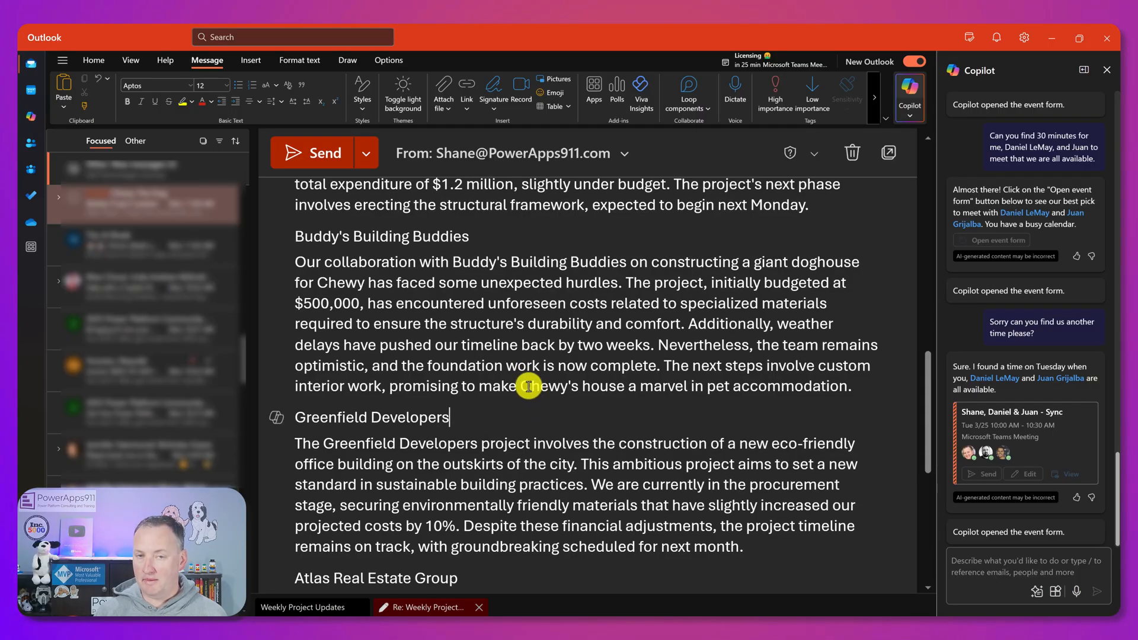
{"action": "mouse_move", "coordinate": [533, 342]}
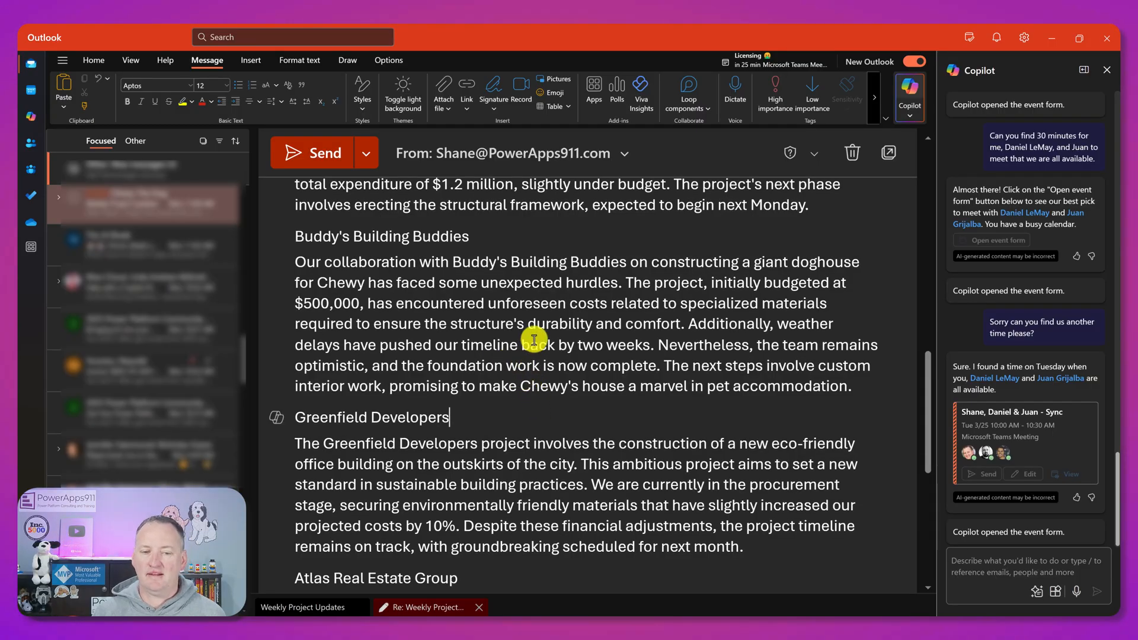
{"action": "scroll", "scroll_direction": "up", "scroll_amount": 3}
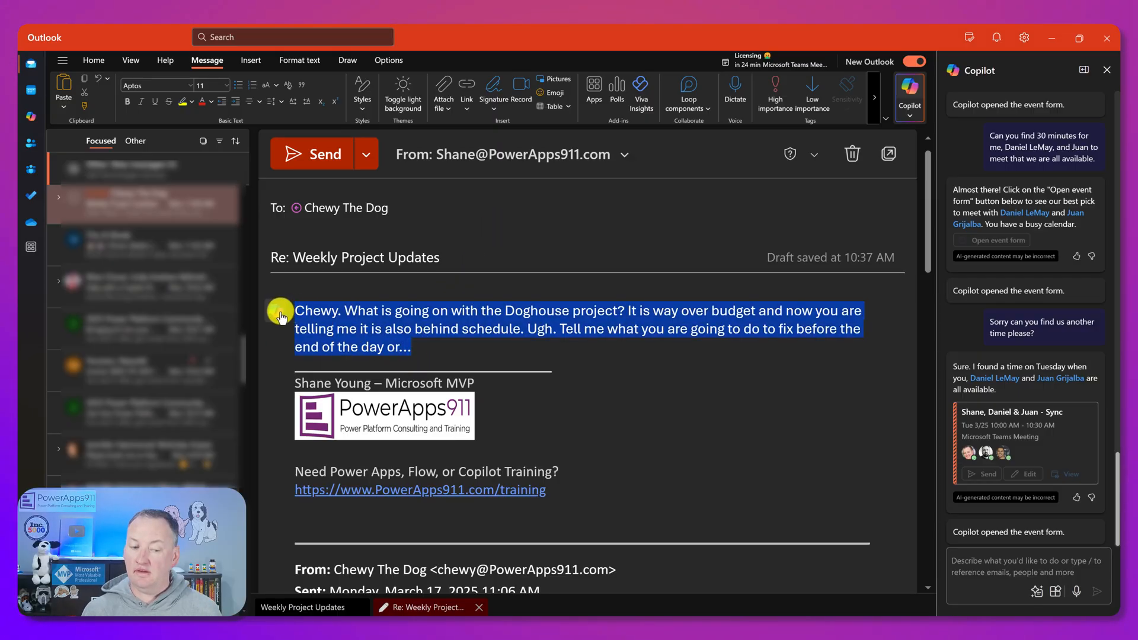
{"action": "left_click", "coordinate": [282, 300]}
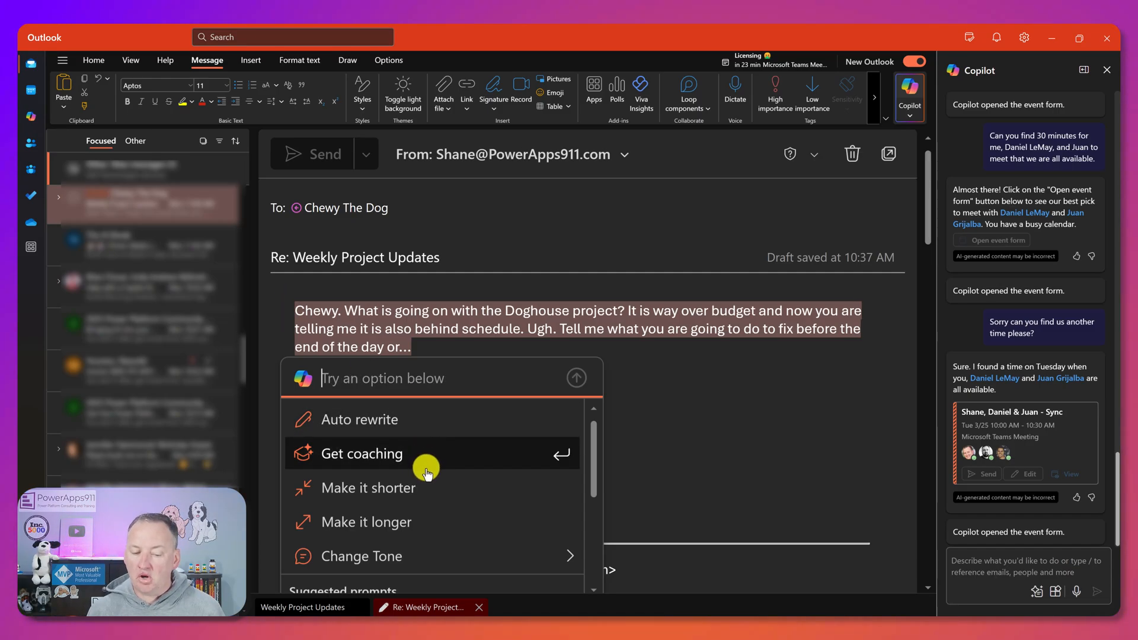
{"action": "left_click", "coordinate": [361, 556]}
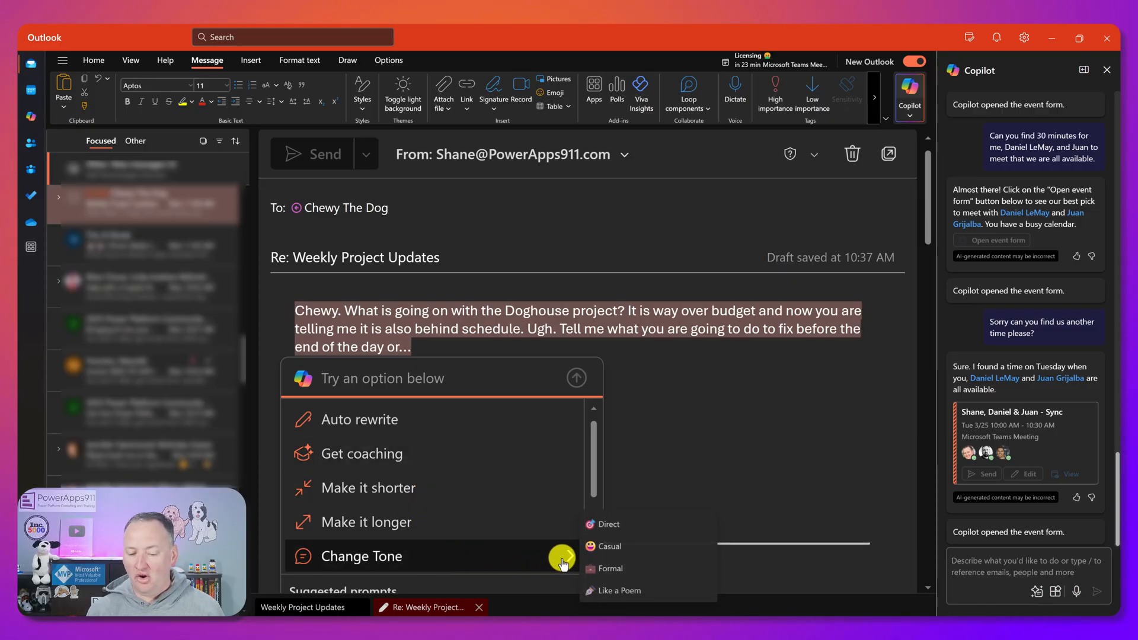
{"action": "mouse_move", "coordinate": [605, 524]}
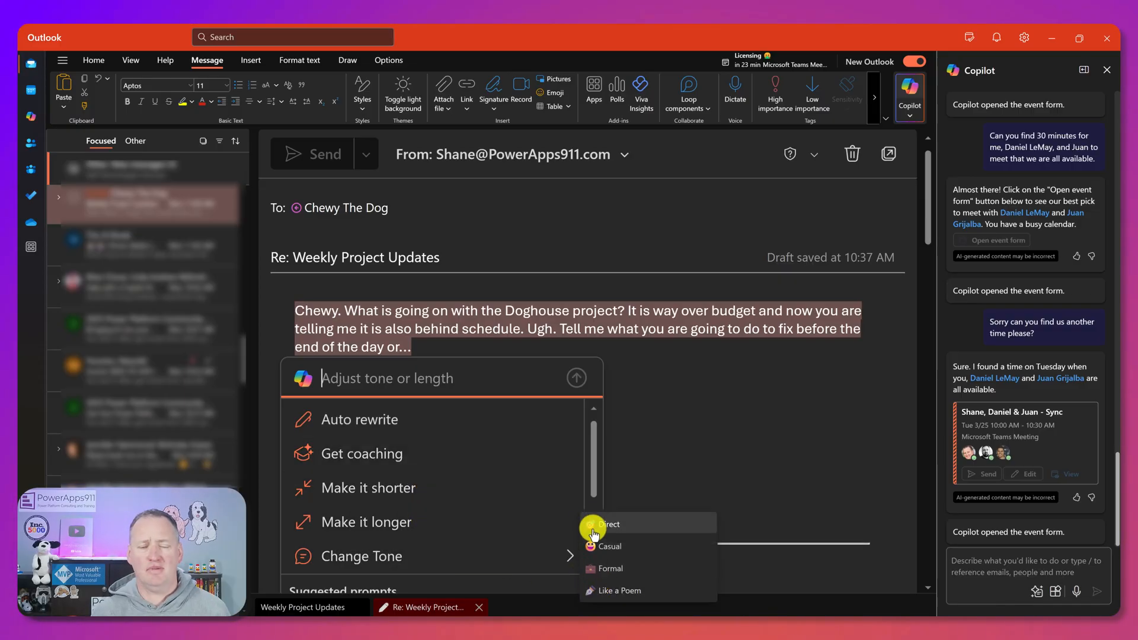
{"action": "mouse_move", "coordinate": [451, 343]}
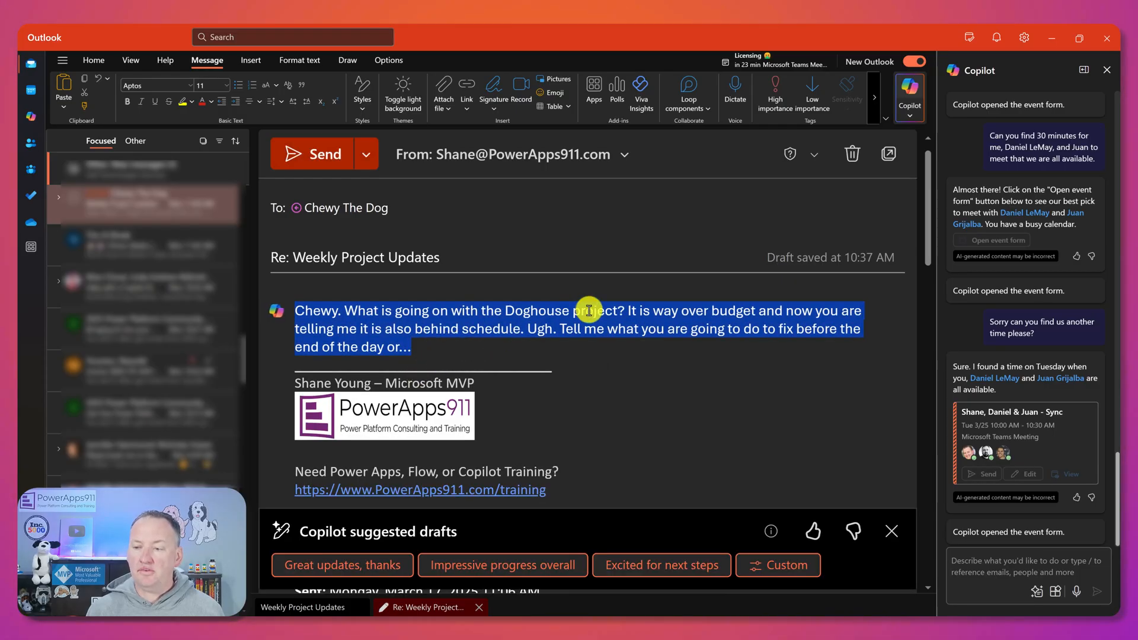
Step: Choose Coaching by Copilot from the Copilot writing features for the draft reply
{"action": "left_click", "coordinate": [909, 99]}
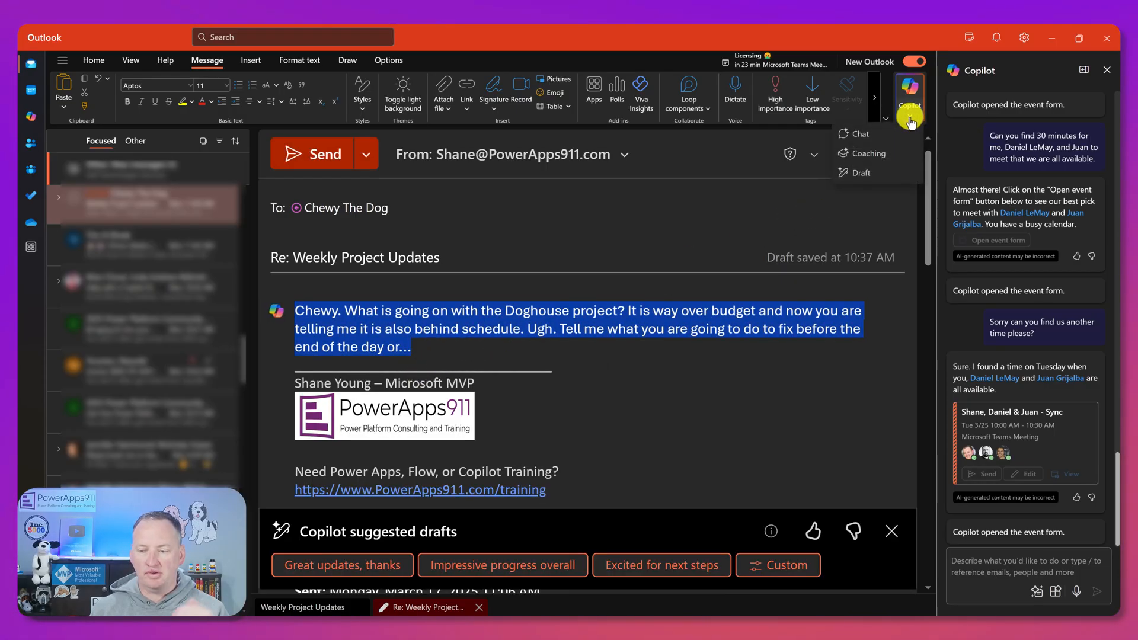
{"action": "mouse_move", "coordinate": [891, 134]}
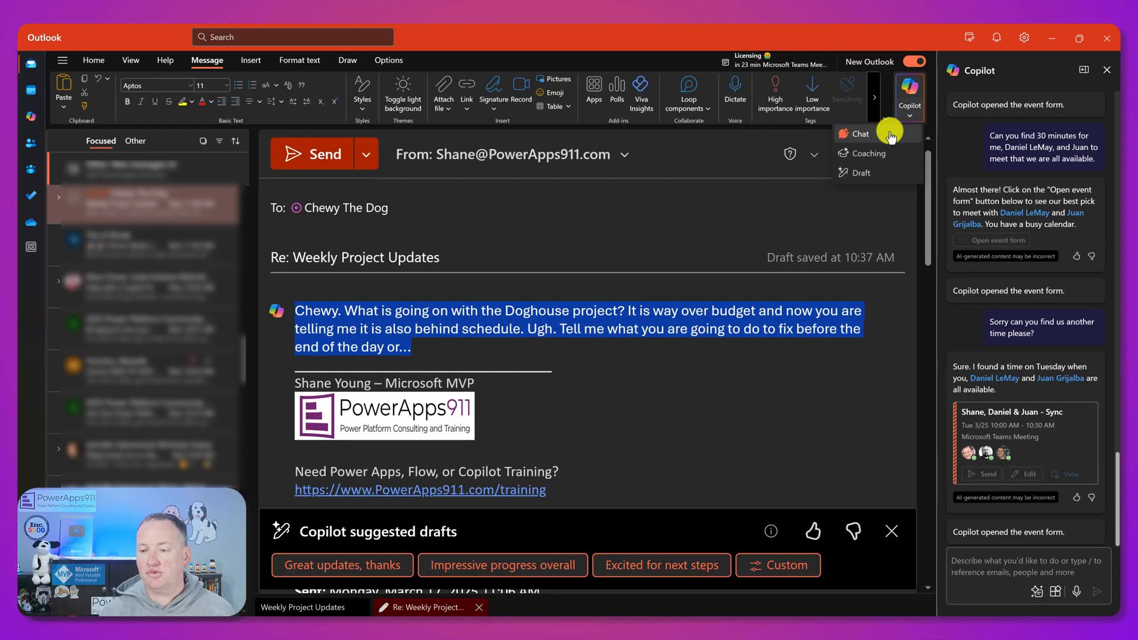
{"action": "mouse_move", "coordinate": [867, 153]}
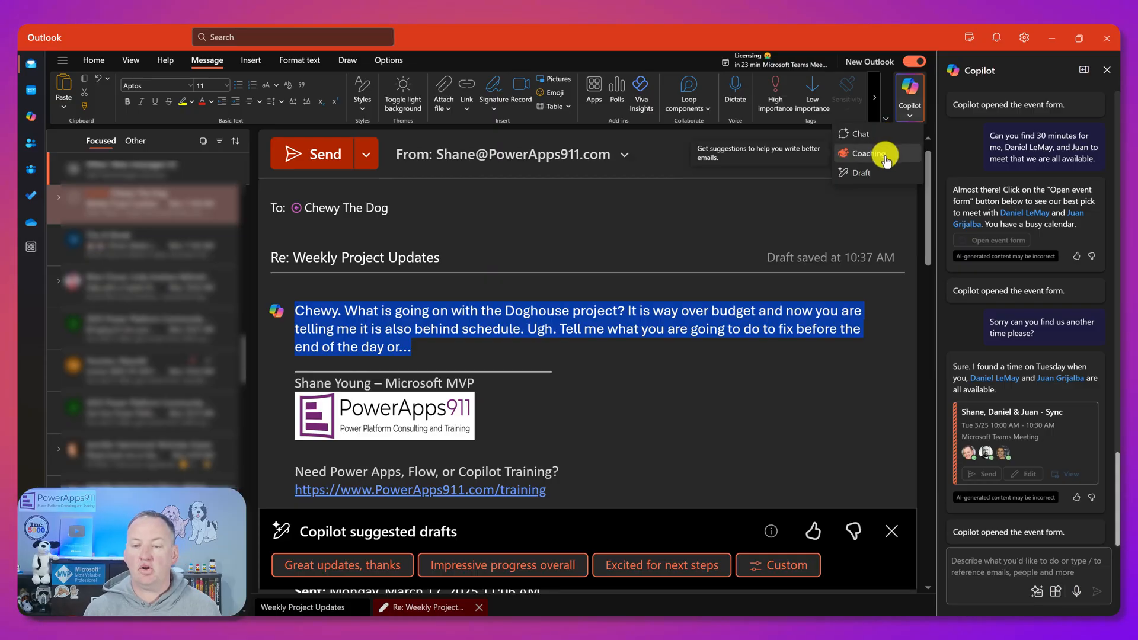
{"action": "left_click", "coordinate": [869, 153]}
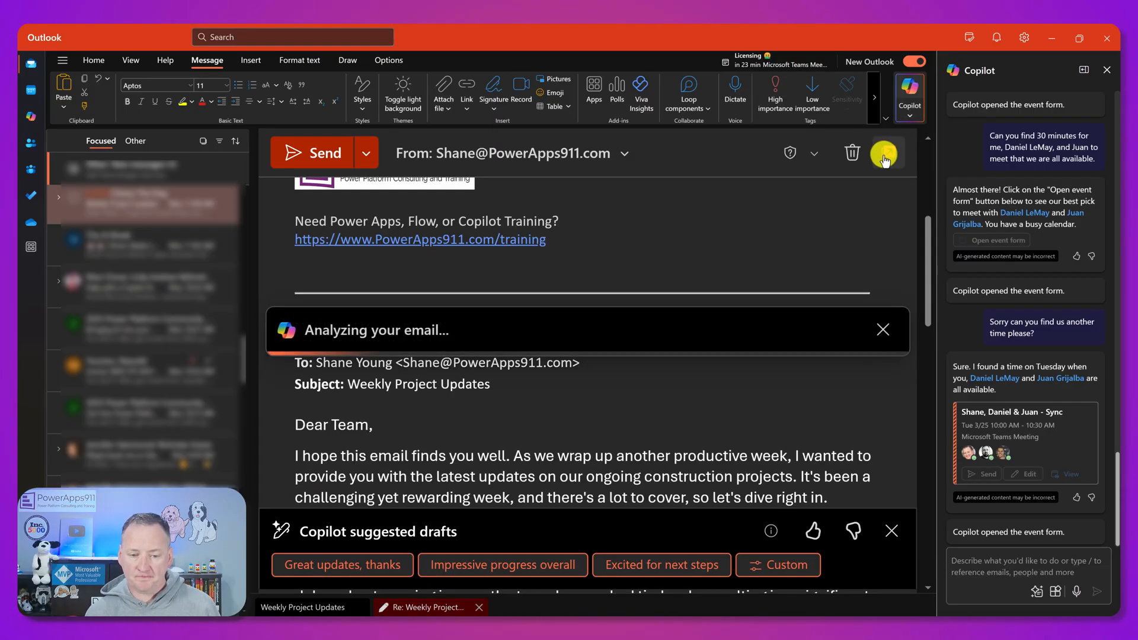
{"action": "left_click", "coordinate": [892, 531]}
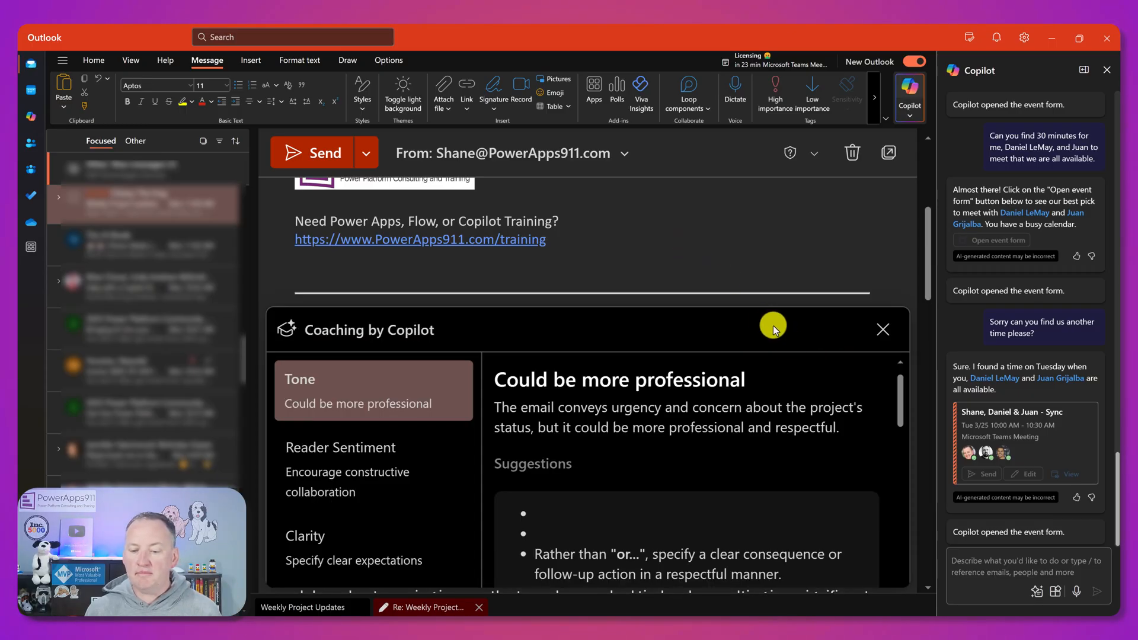
Step: Scroll through the Tone, Reader Sentiment and Clarity coaching feedback and suggestions
{"action": "scroll", "scroll_direction": "down", "scroll_amount": 3}
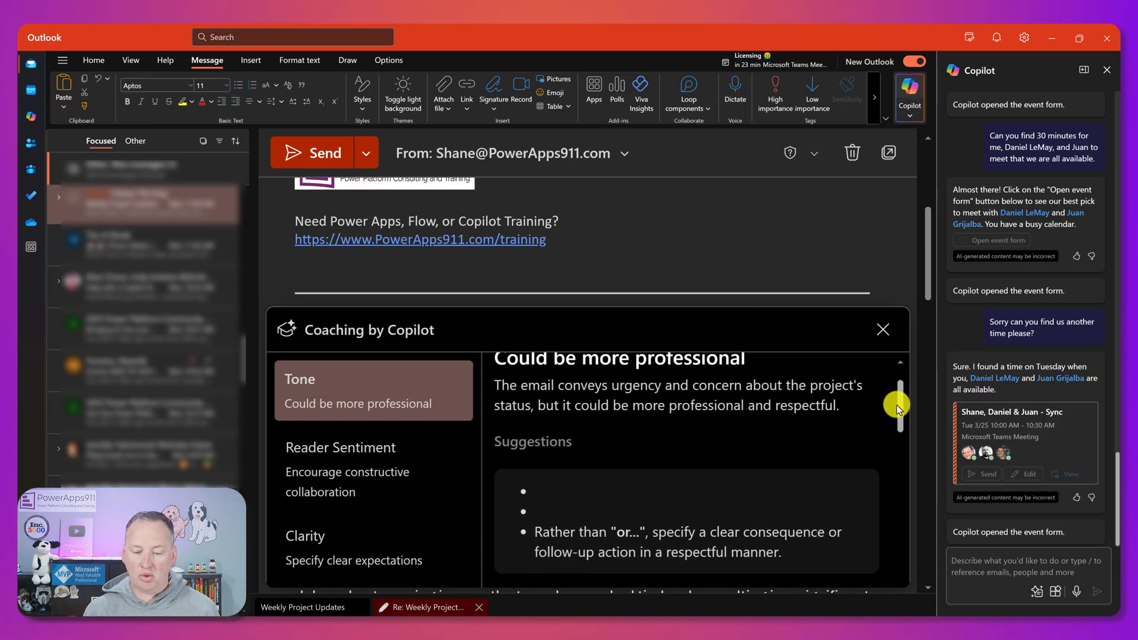
{"action": "scroll", "scroll_direction": "down", "scroll_amount": 3}
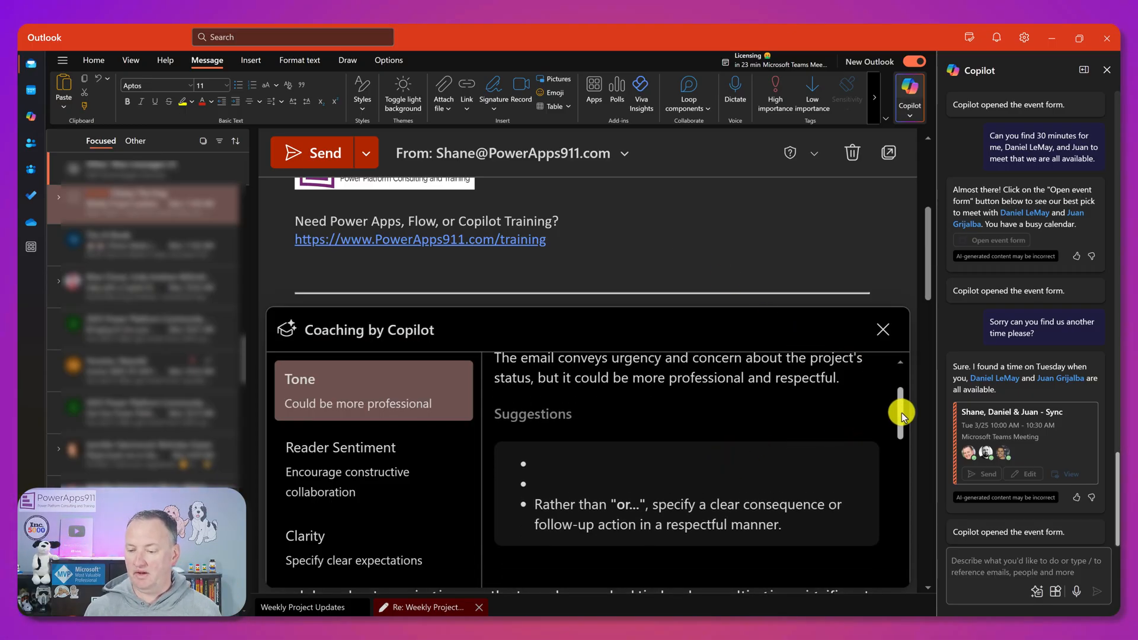
{"action": "scroll", "scroll_direction": "down", "scroll_amount": 3}
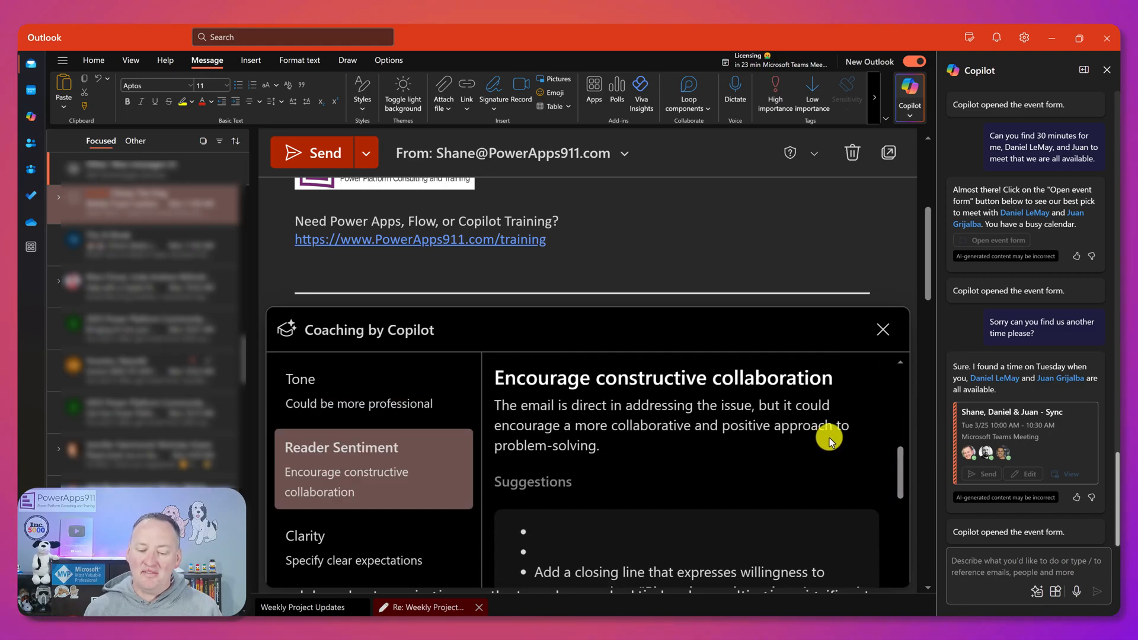
{"action": "scroll", "scroll_direction": "down", "scroll_amount": 3}
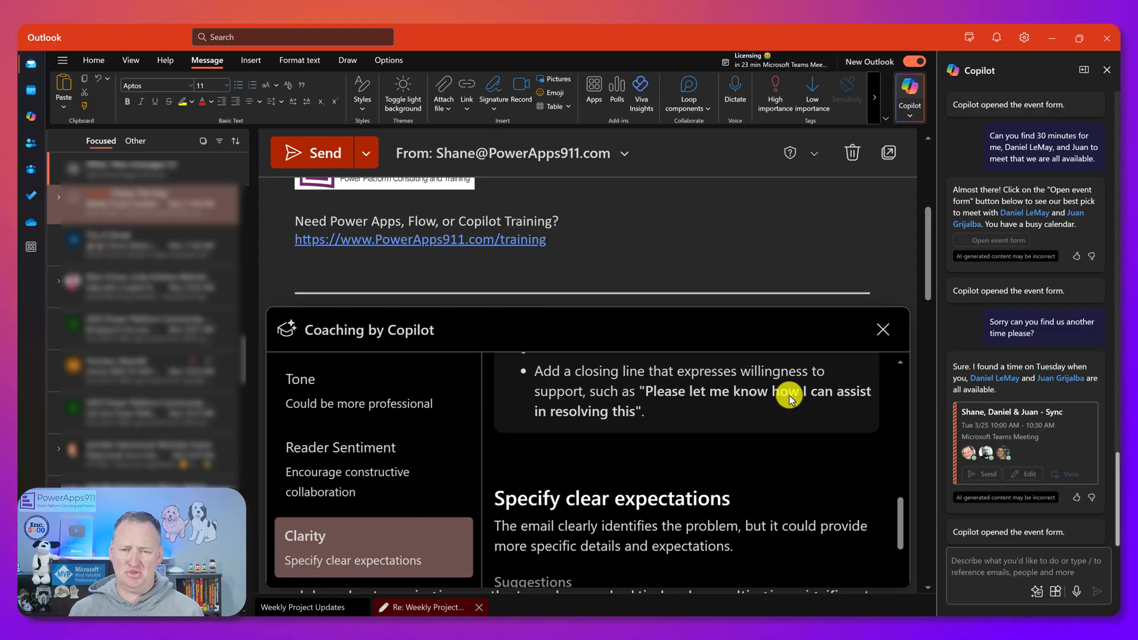
{"action": "scroll", "scroll_direction": "down", "scroll_amount": 3}
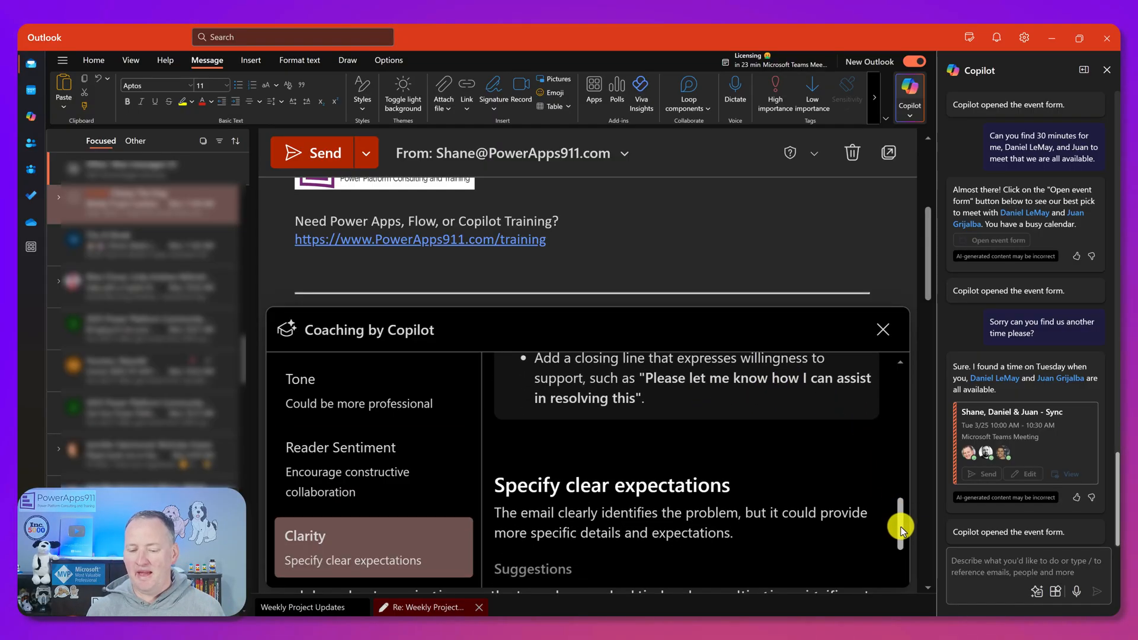
{"action": "scroll", "scroll_direction": "down", "scroll_amount": 3}
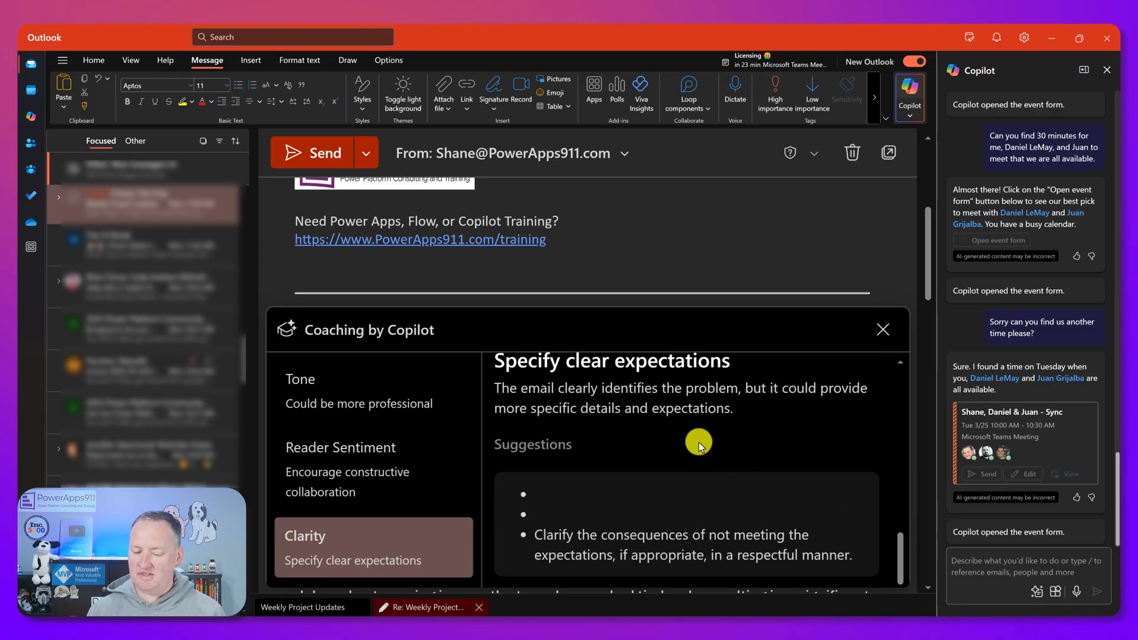
{"action": "mouse_move", "coordinate": [693, 443]}
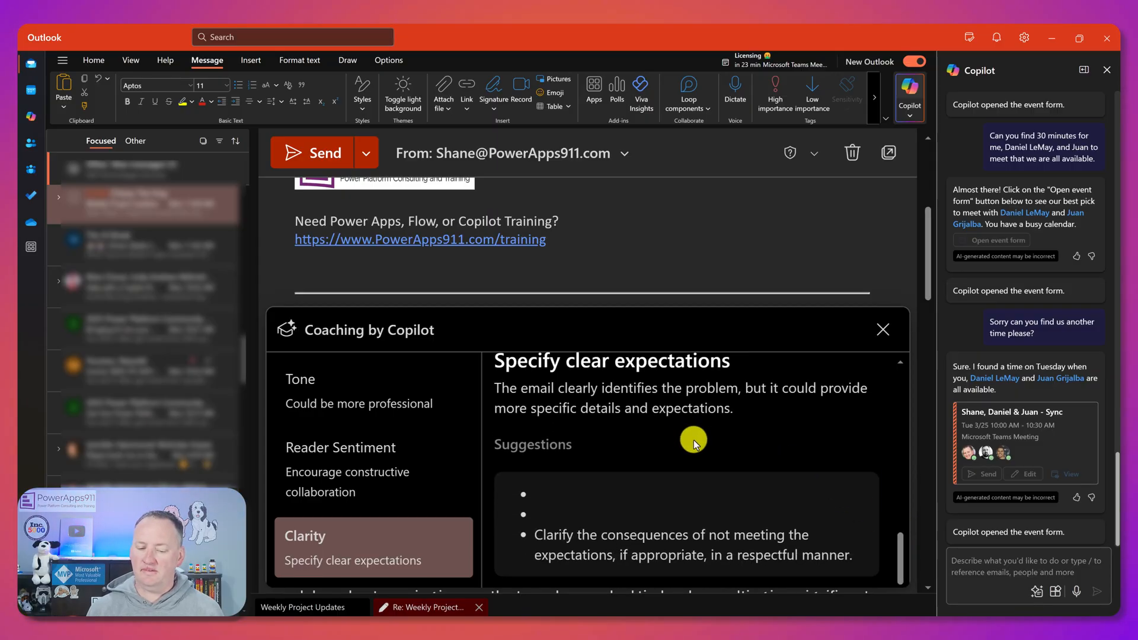
{"action": "mouse_move", "coordinate": [649, 420]}
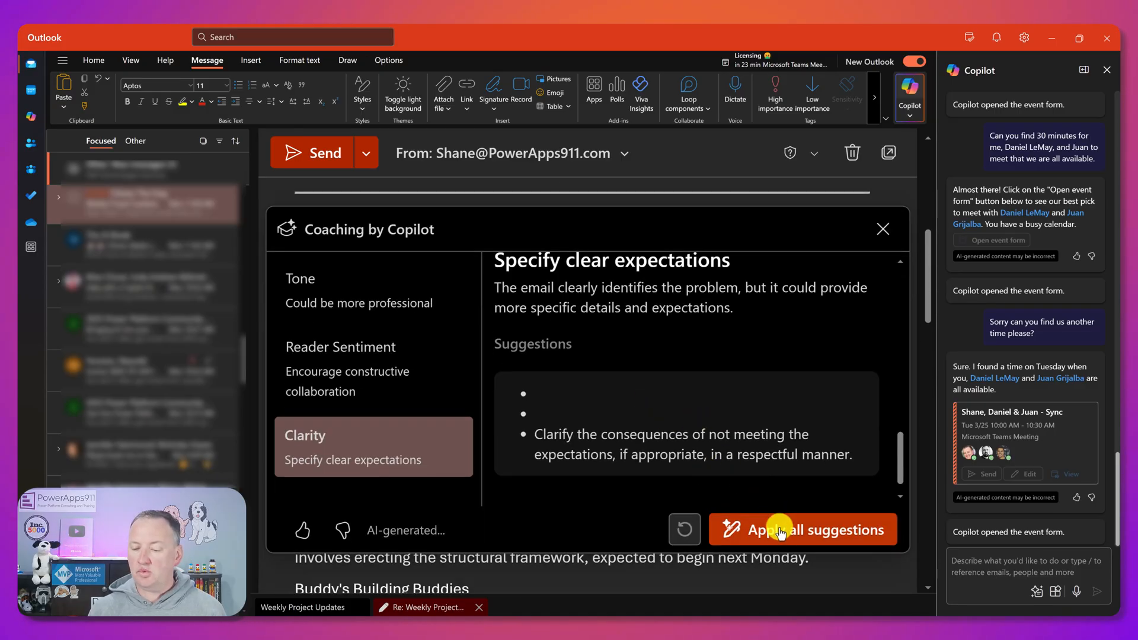
Step: Apply all coaching suggestions so Copilot generates a rewritten Chewy reply
{"action": "left_click", "coordinate": [802, 528]}
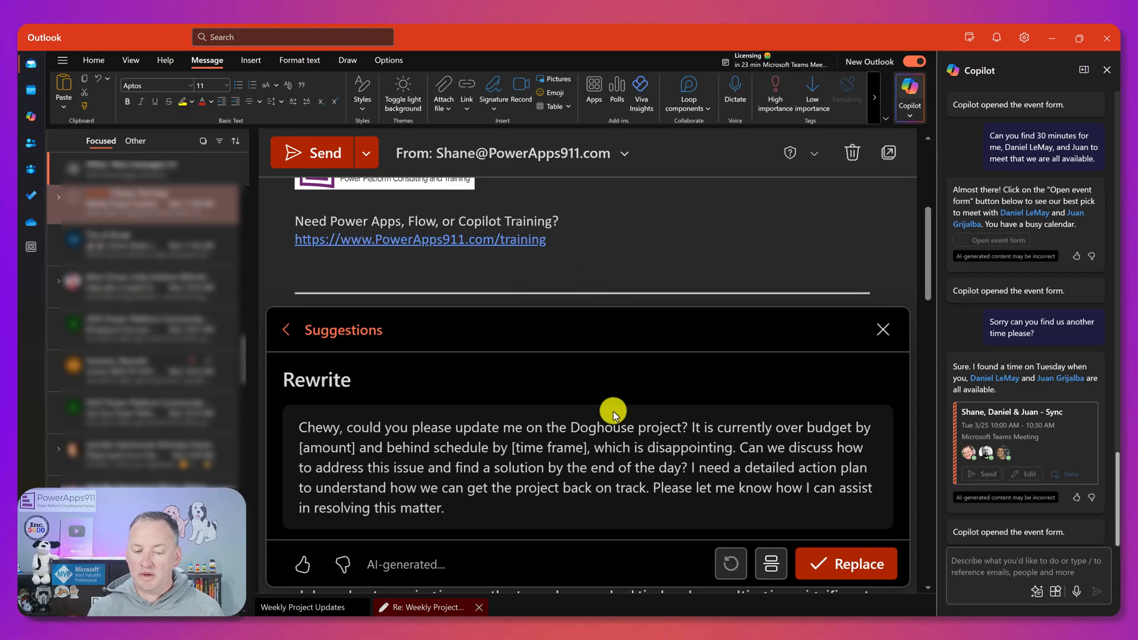
{"action": "mouse_move", "coordinate": [555, 506]}
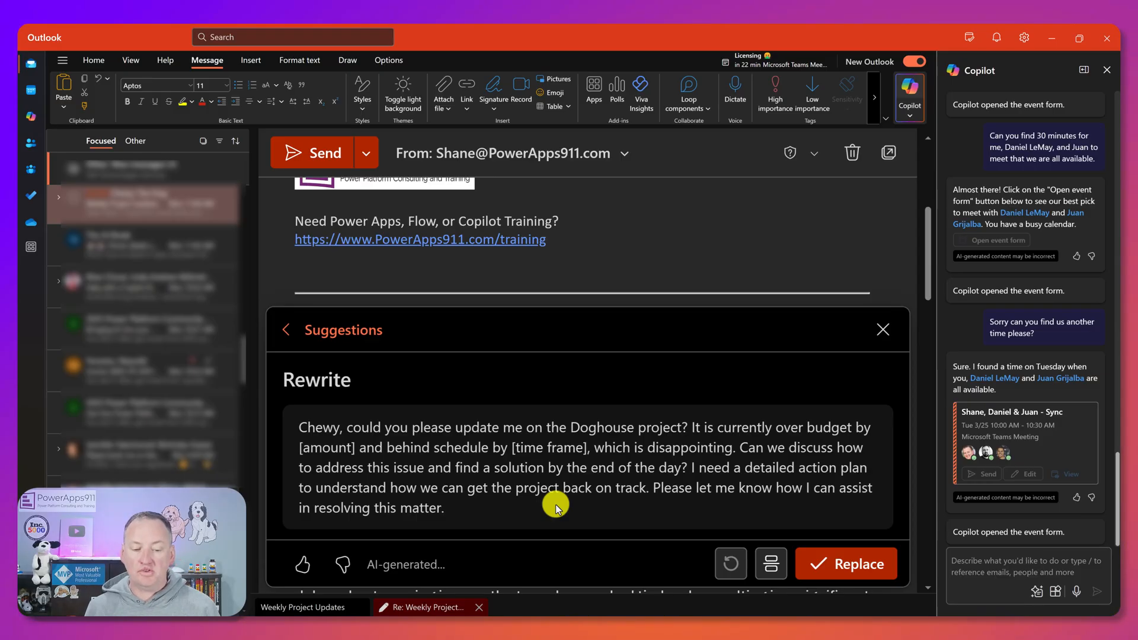
{"action": "mouse_move", "coordinate": [528, 455]}
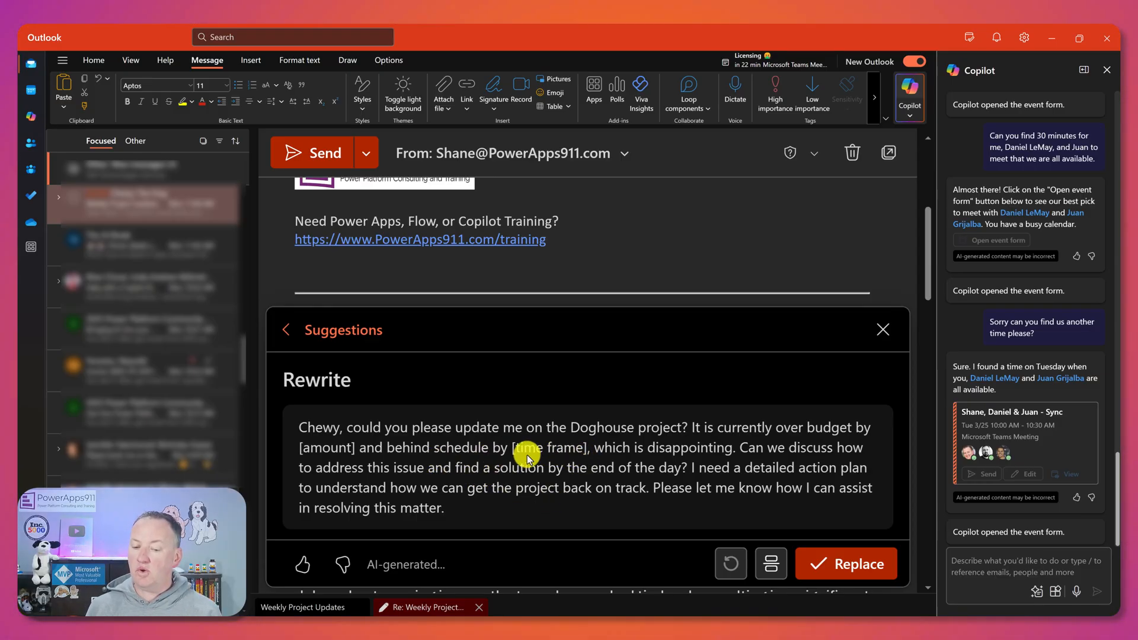
{"action": "mouse_move", "coordinate": [665, 463]}
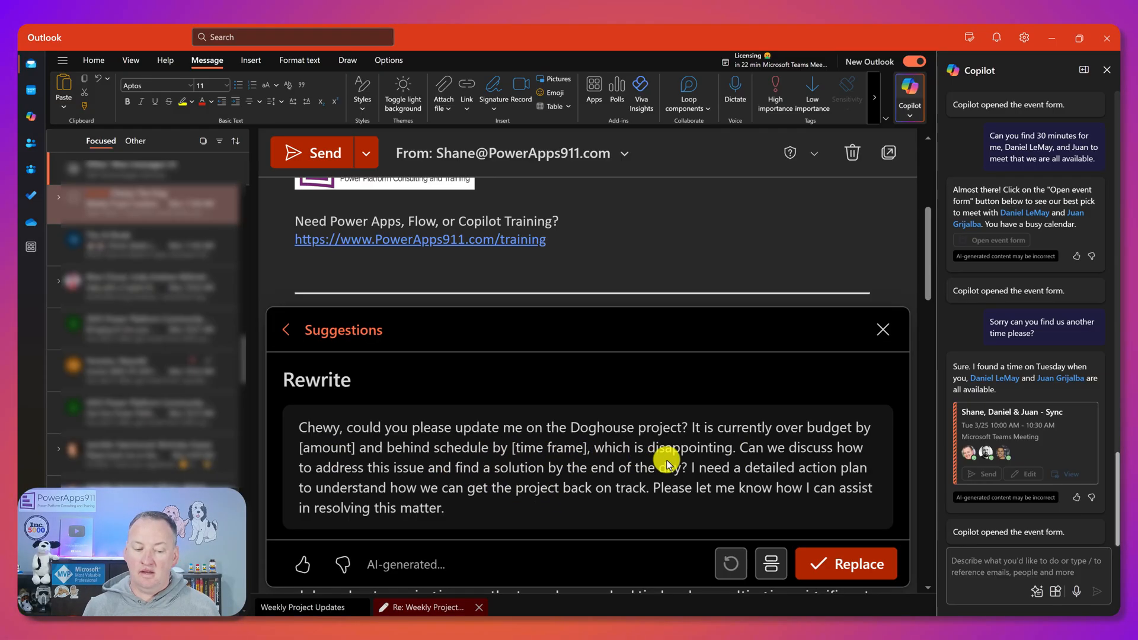
{"action": "mouse_move", "coordinate": [473, 482]}
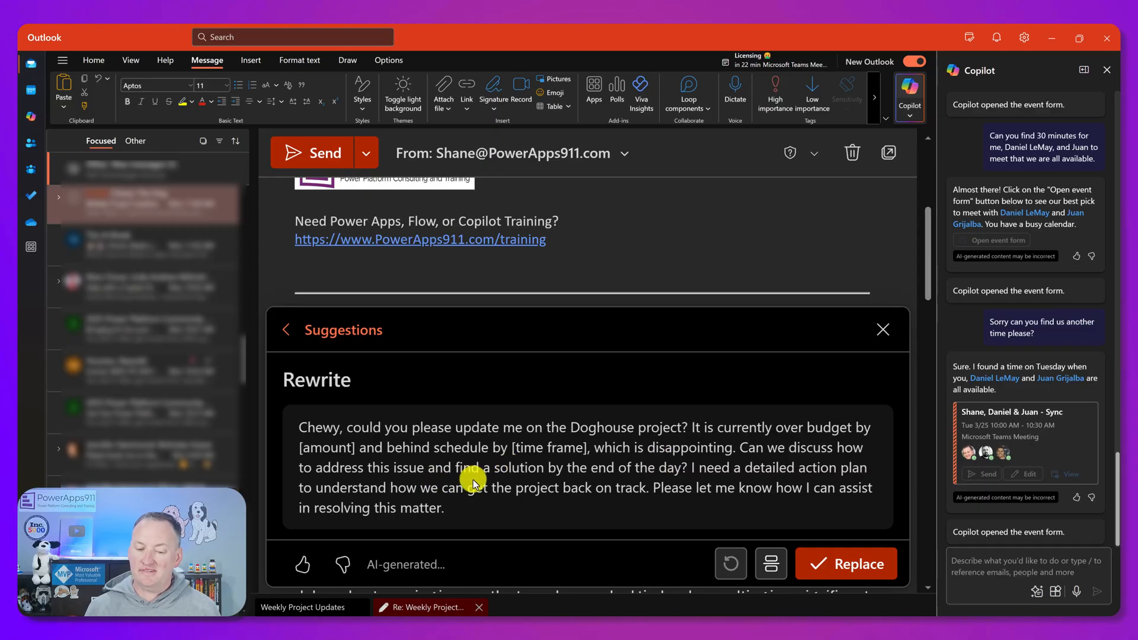
{"action": "mouse_move", "coordinate": [488, 506]}
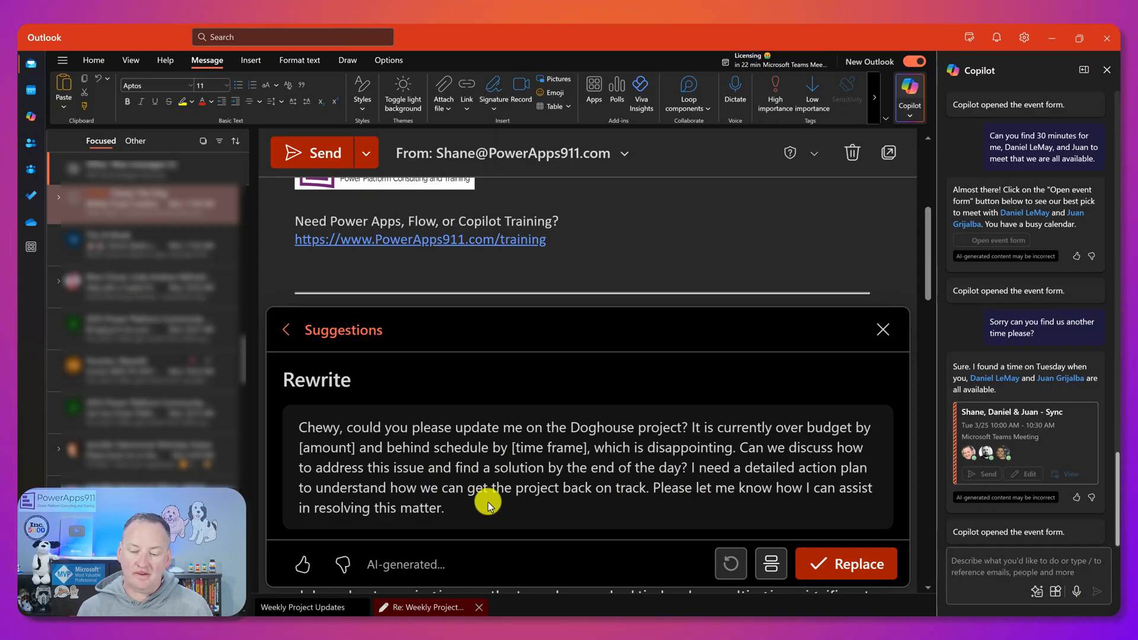
{"action": "mouse_move", "coordinate": [639, 506]}
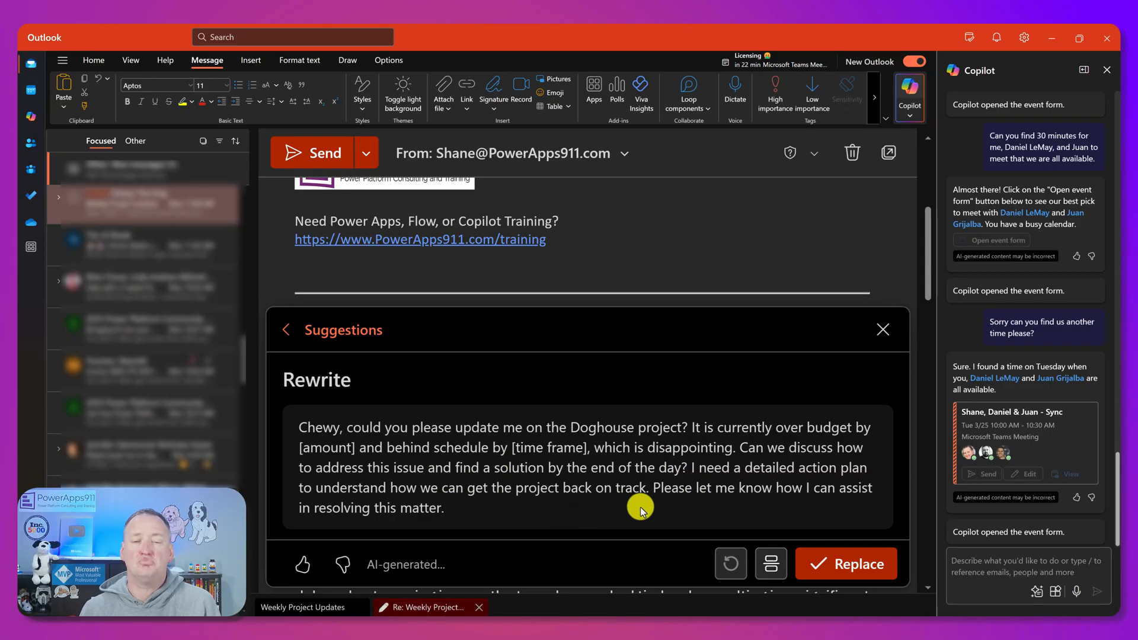
Step: Replace the draft with Copilot's rewrite, fill placeholders as $500 and 2 weeks, and sign off 'Shane'
{"action": "left_click", "coordinate": [845, 563]}
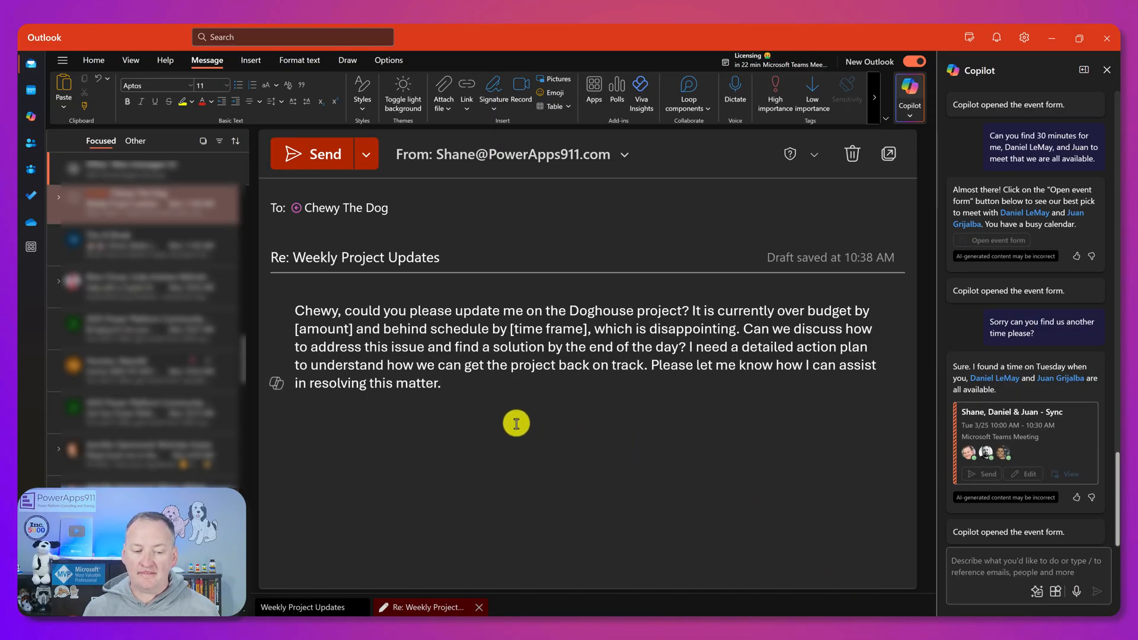
{"action": "double_click", "coordinate": [321, 328]}
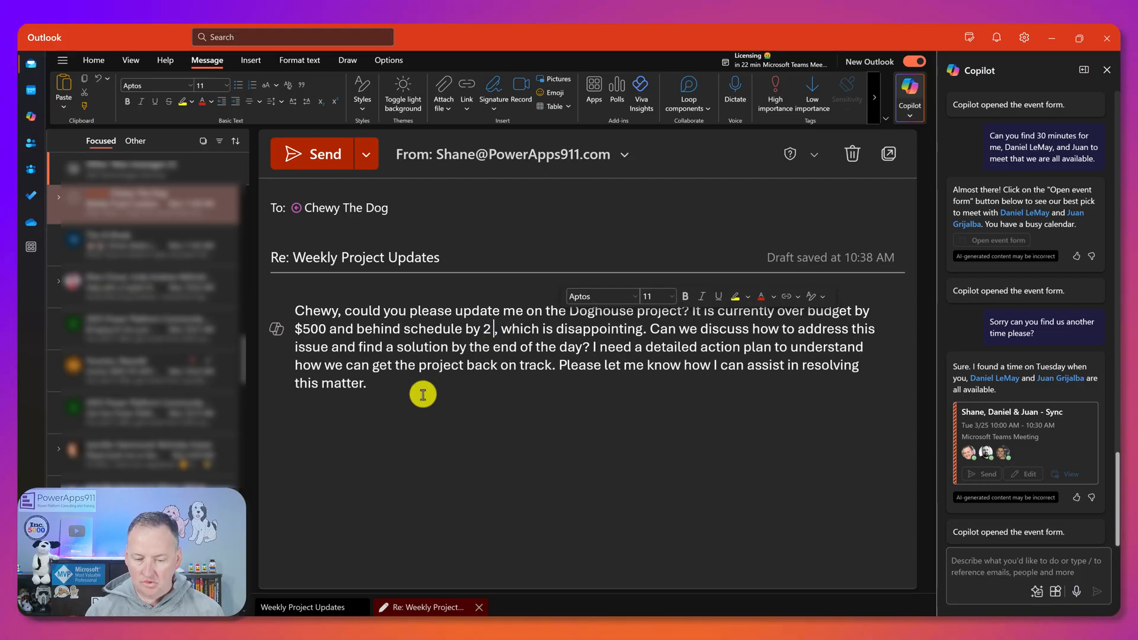
{"action": "type", "text": "weeks"}
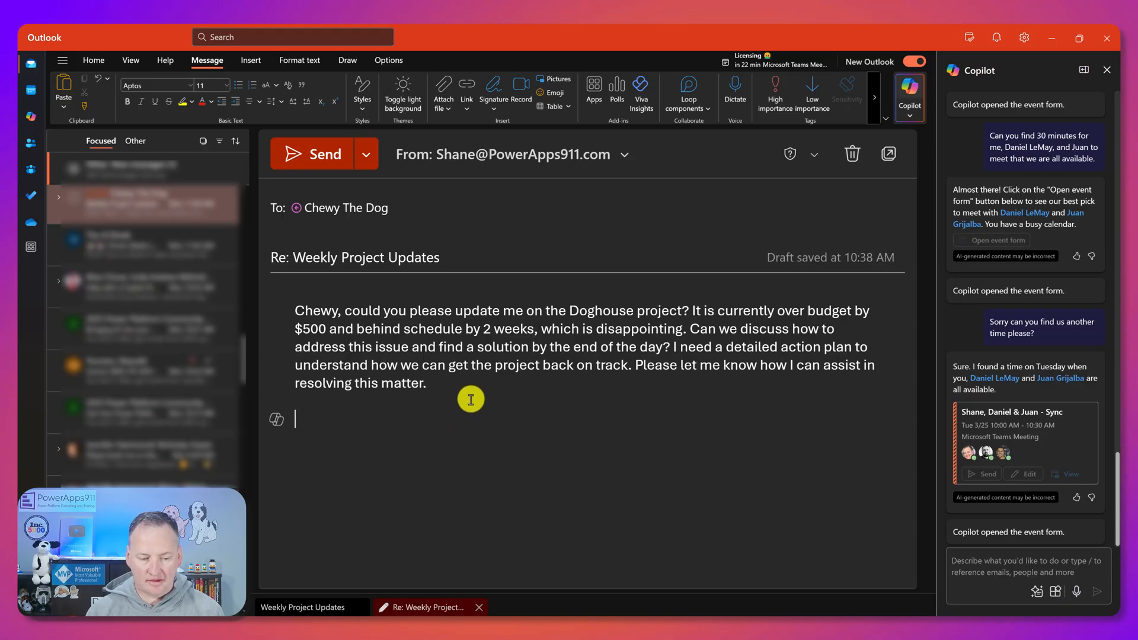
{"action": "type", "text": "Shane"}
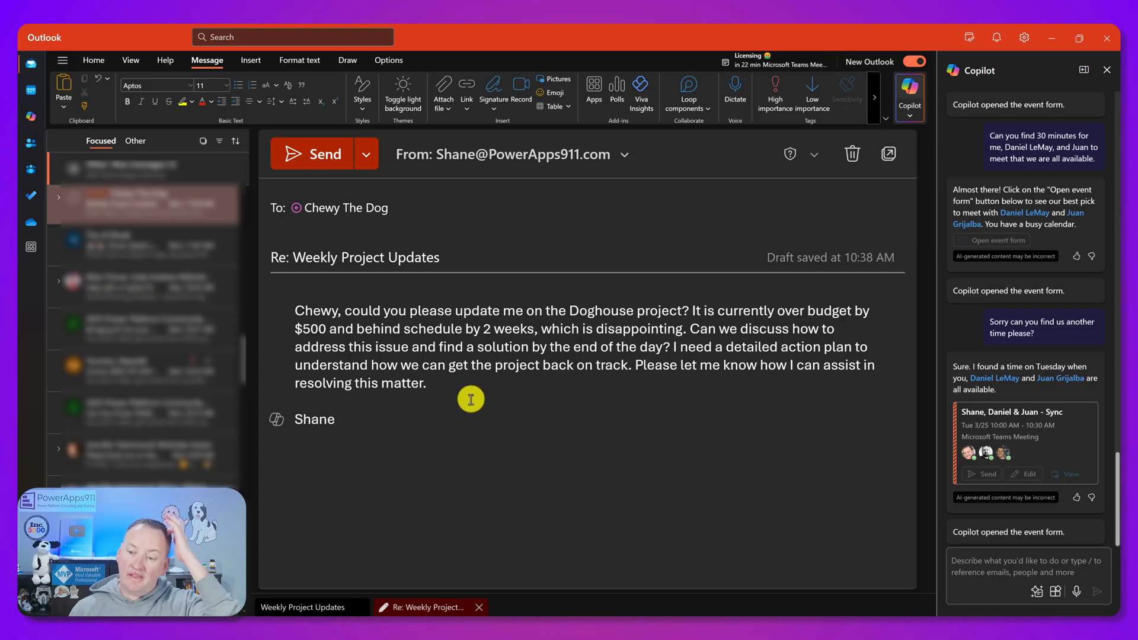